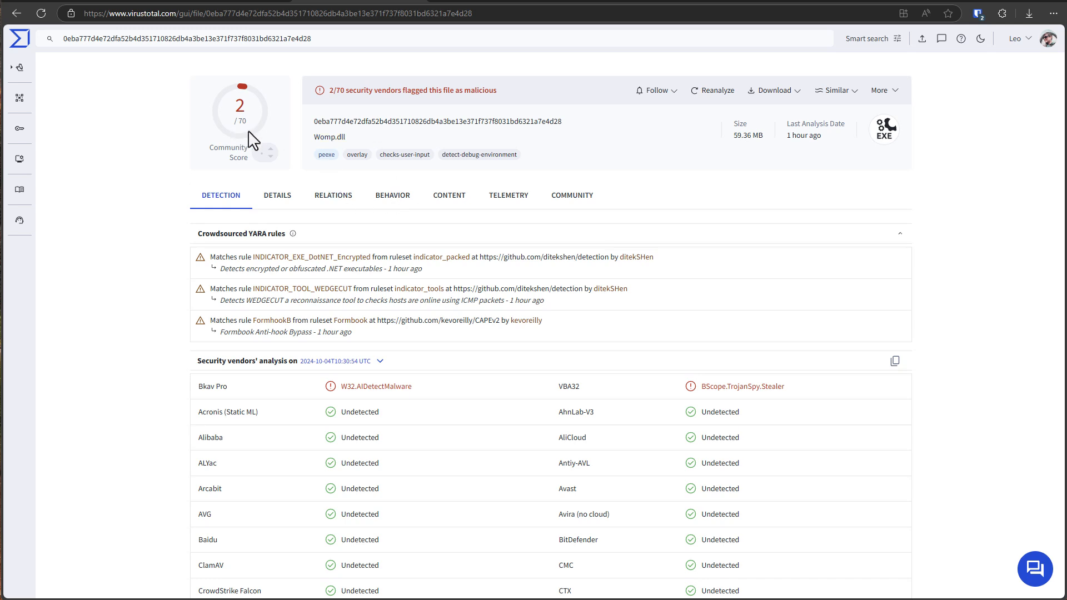
mouse_move(306, 75)
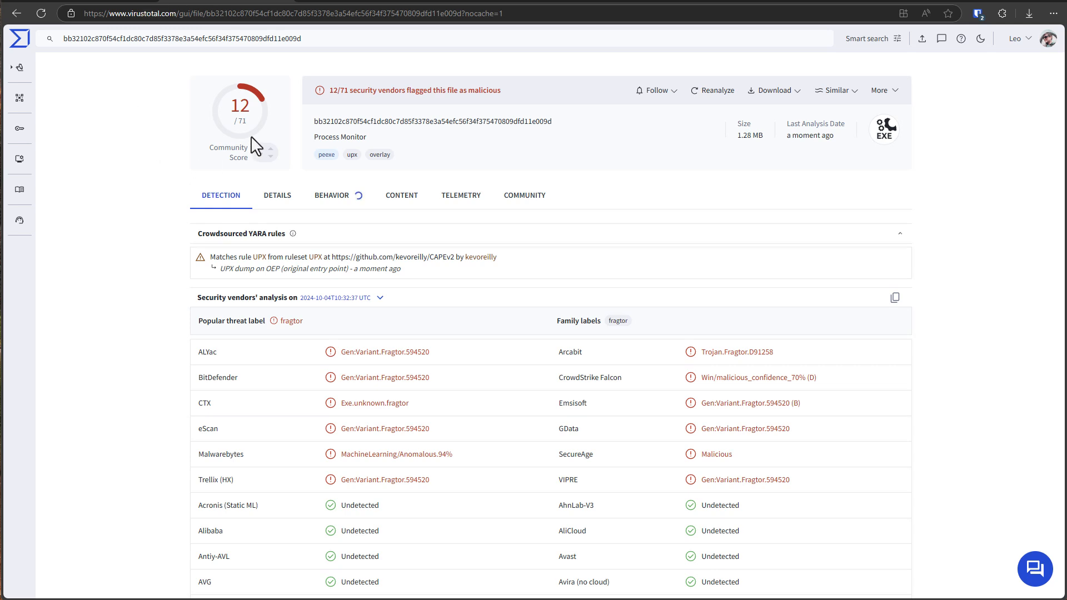
mouse_move(347, 151)
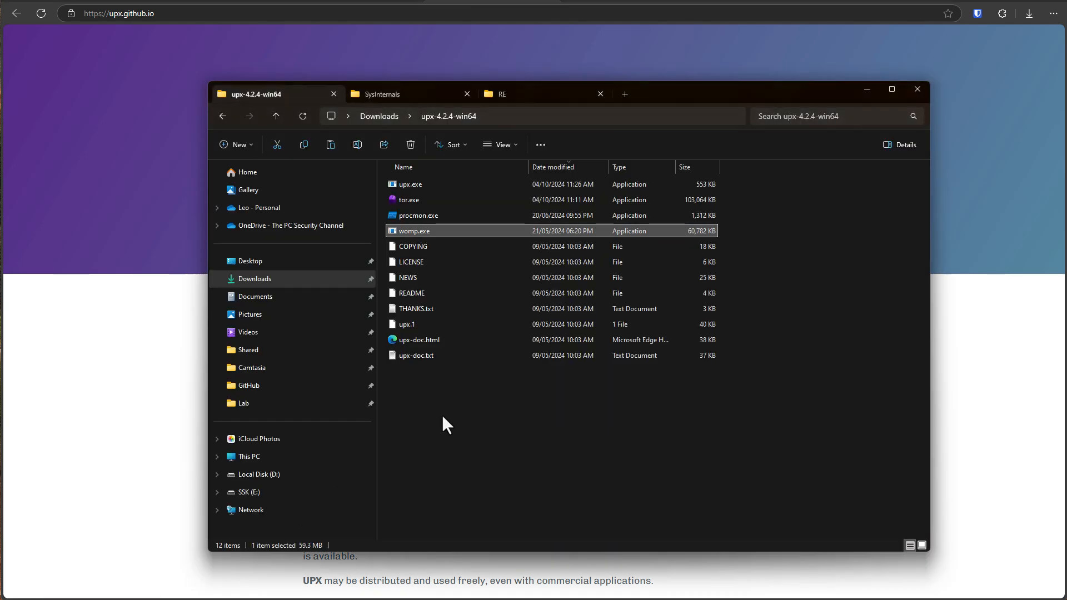
Select the packed procmon.exe in upx-4.2.4-win64, then view the SysInternals folder.
left_click(442, 422)
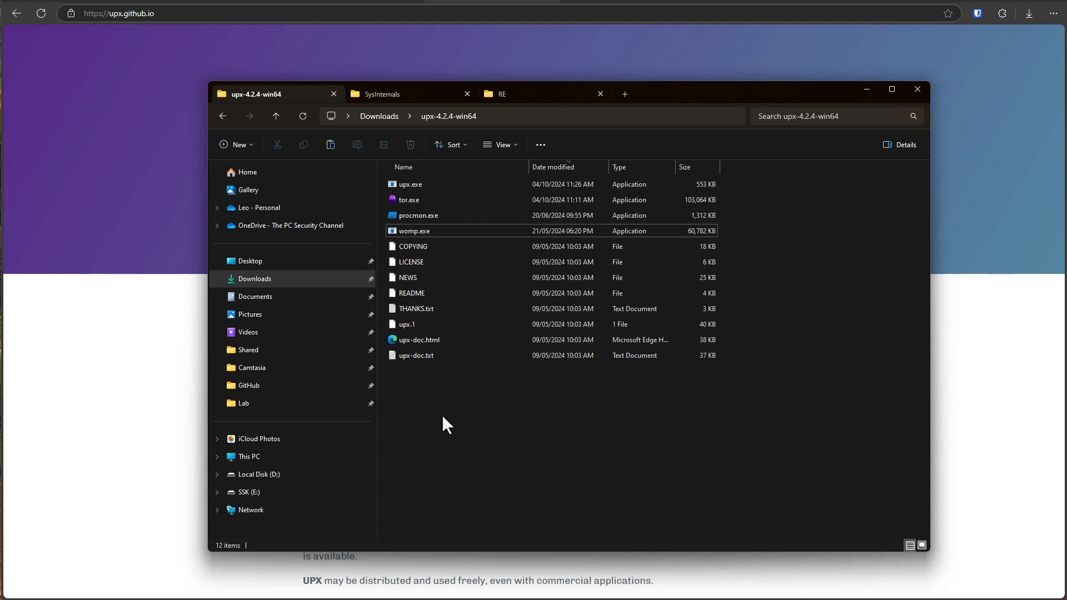
left_click(417, 215)
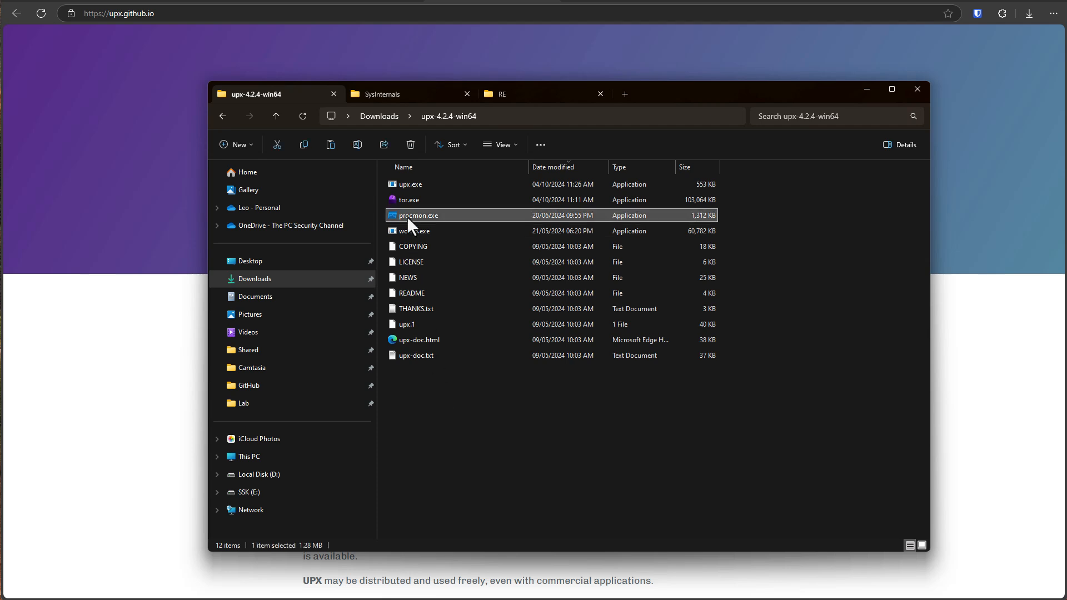
mouse_move(409, 100)
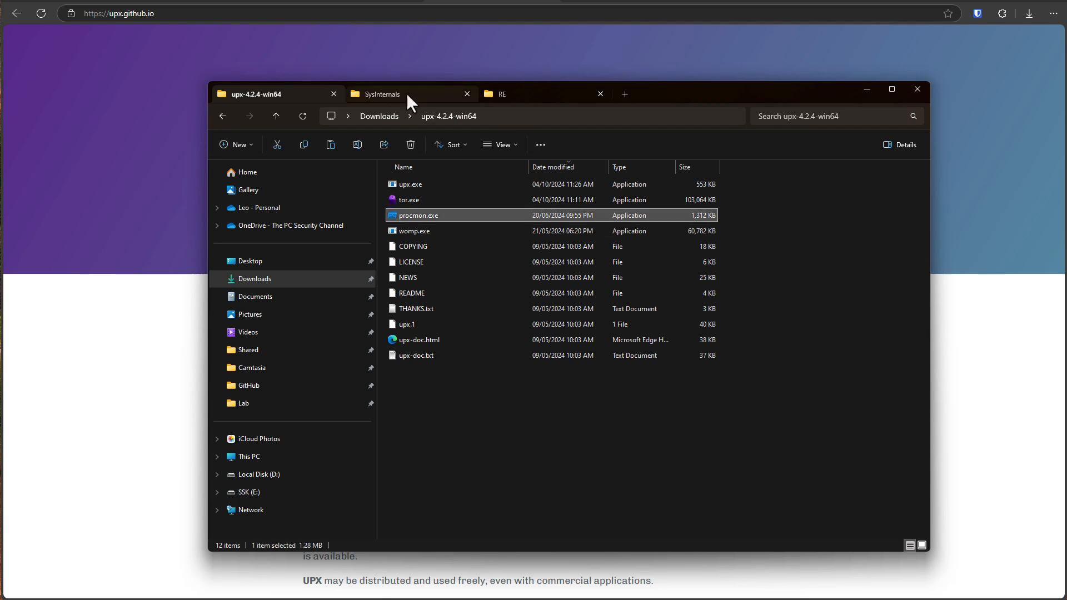
left_click(381, 94)
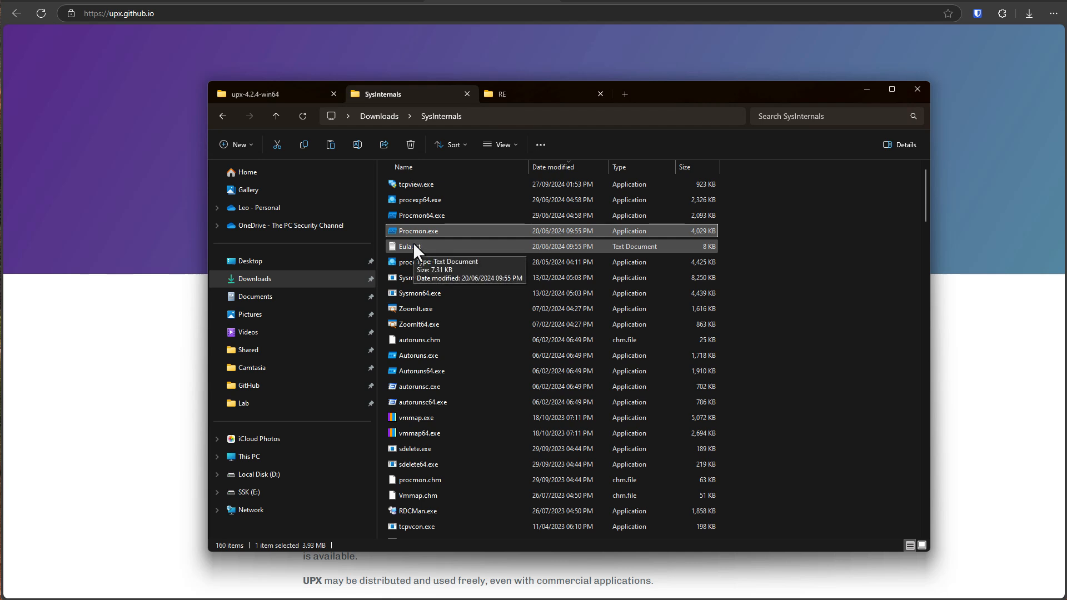
Launch the original SysInternals Process Monitor, dismiss its filter dialog, and return to the UPX folder.
double_click(418, 231)
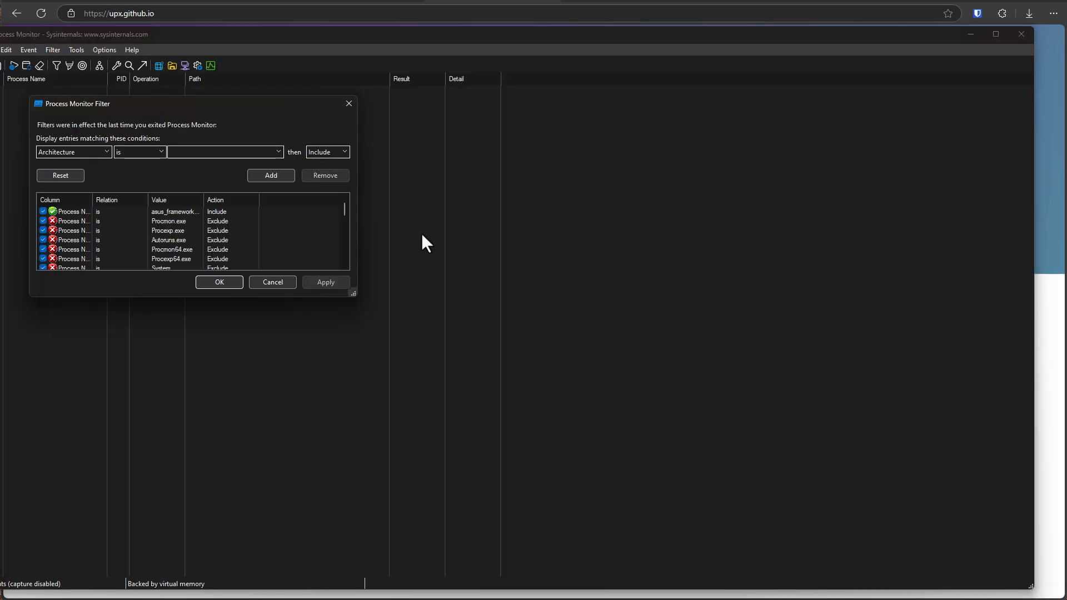
left_click(219, 282)
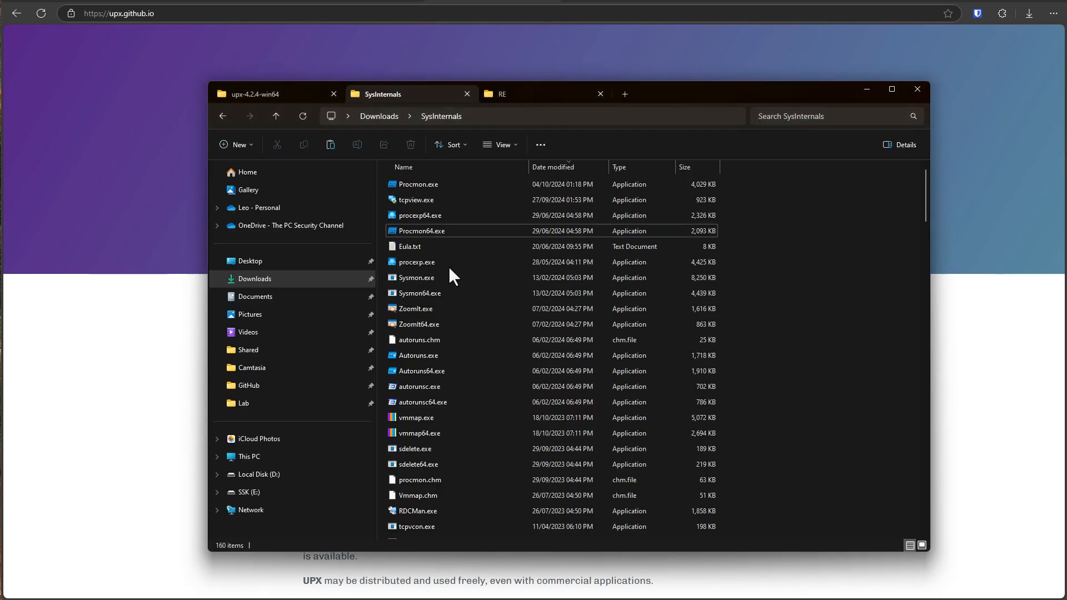
left_click(258, 93)
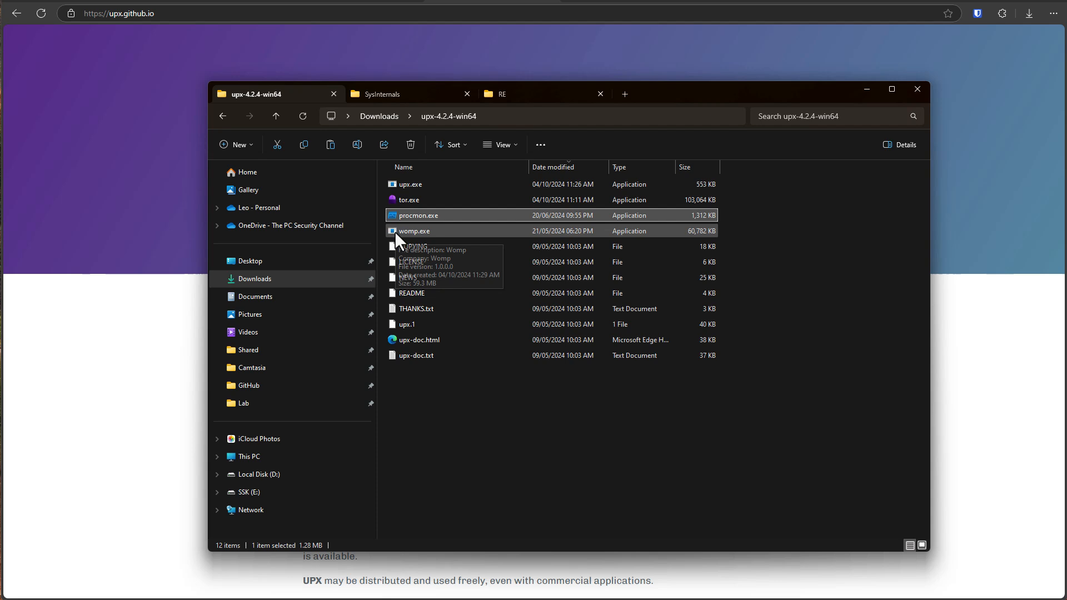
Review the original Procmon report's Details properties, then return to its 0/72 detections.
left_click(413, 231)
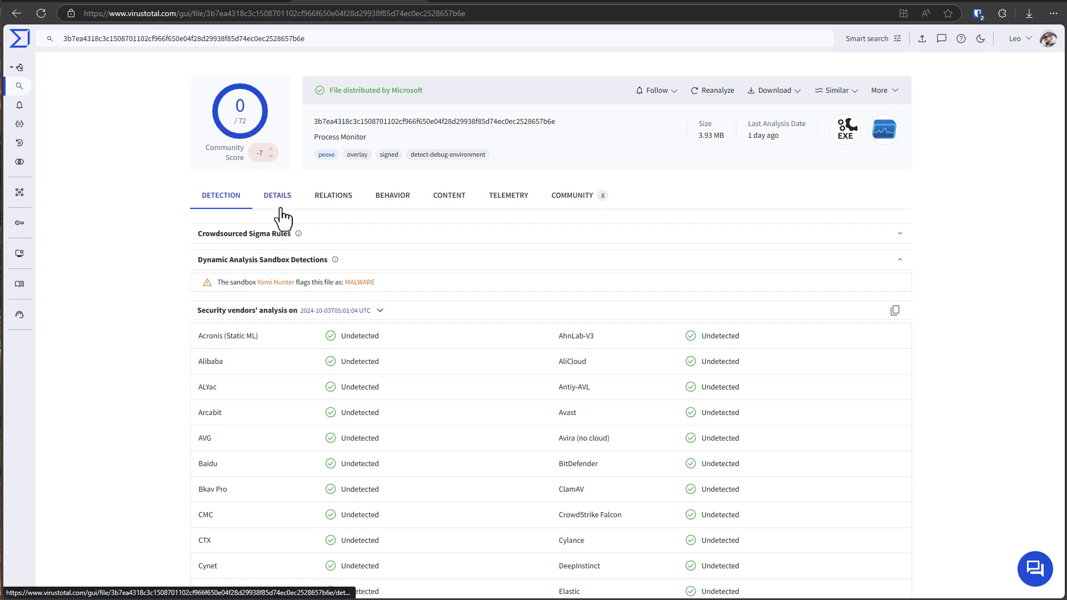
left_click(277, 195)
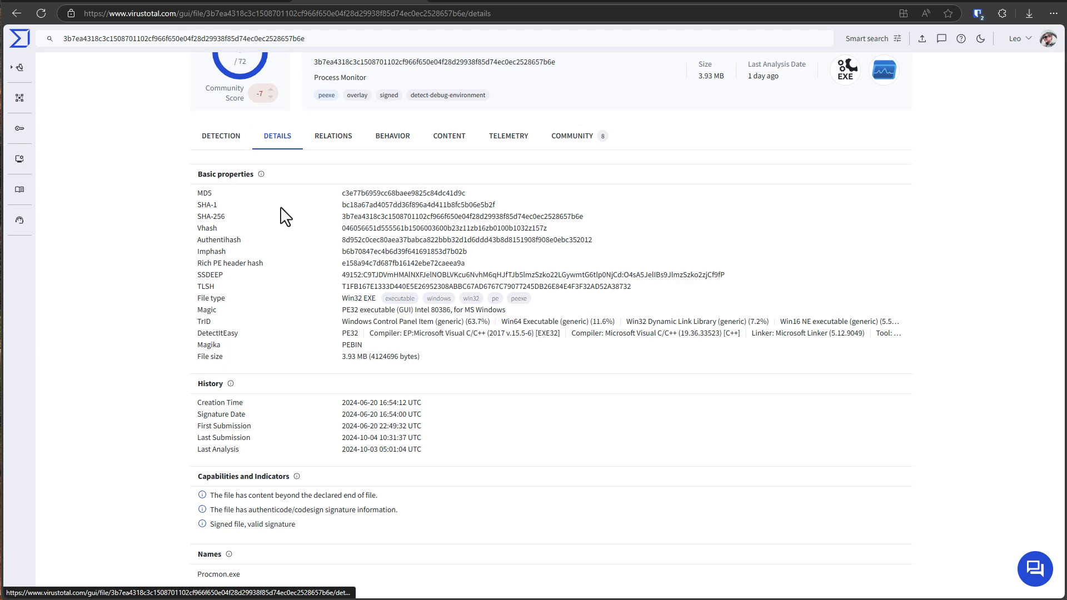
scroll("down", 3)
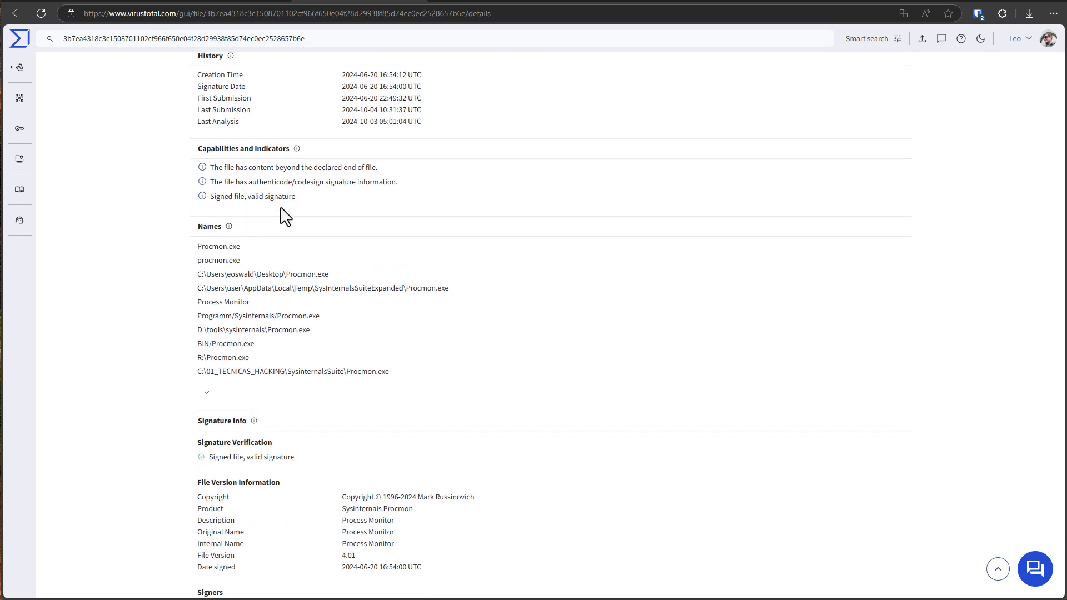
scroll("up", 3)
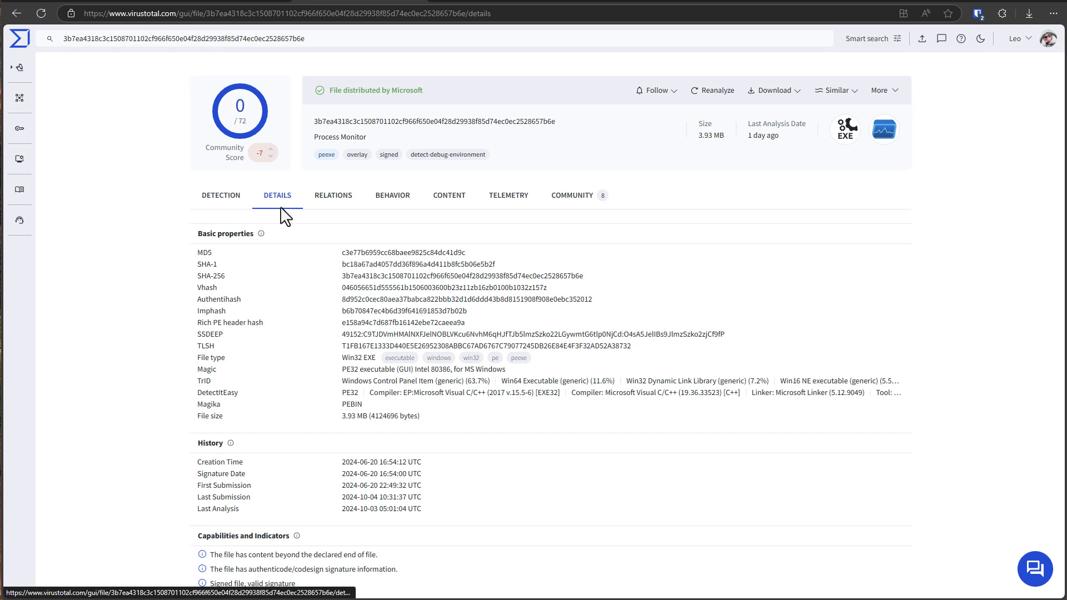
left_click(221, 195)
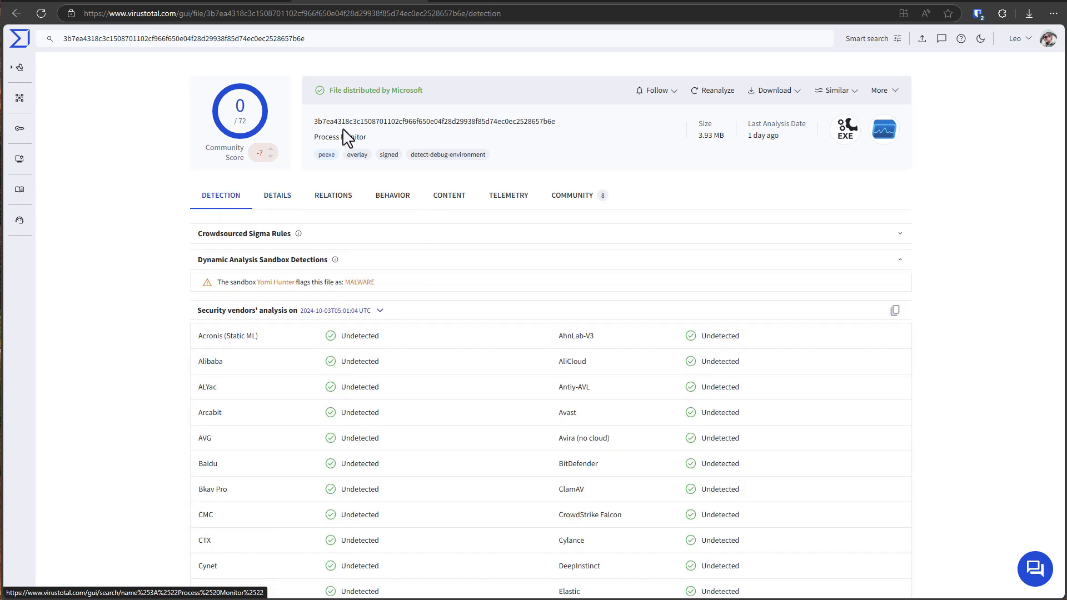
mouse_move(412, 109)
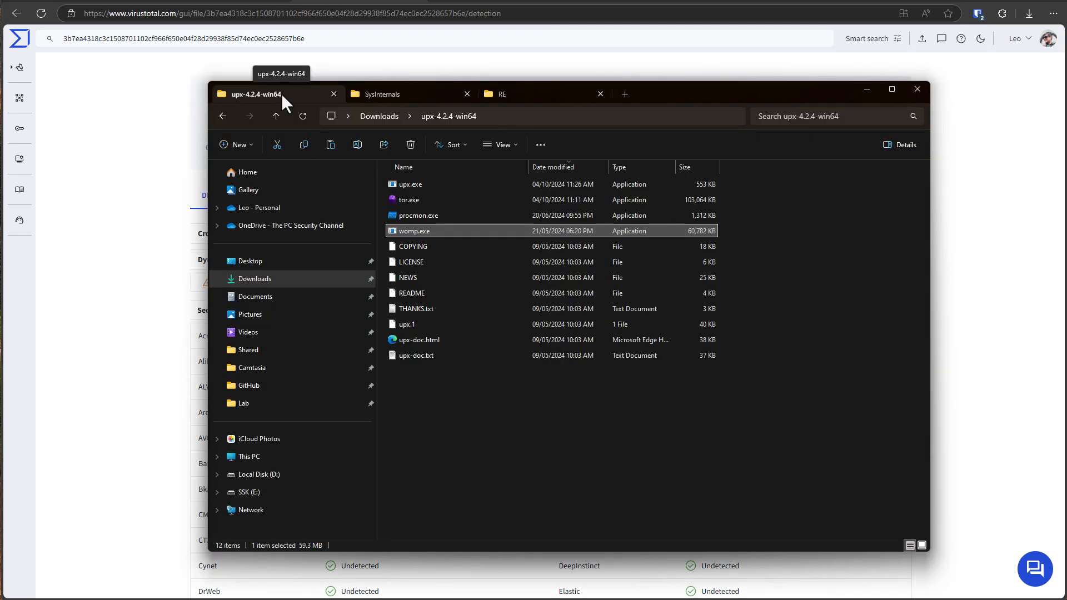
Delete the packed 1,312 KB procmon.exe and copy in the original 4,029 KB Procmon.exe.
left_click(418, 215)
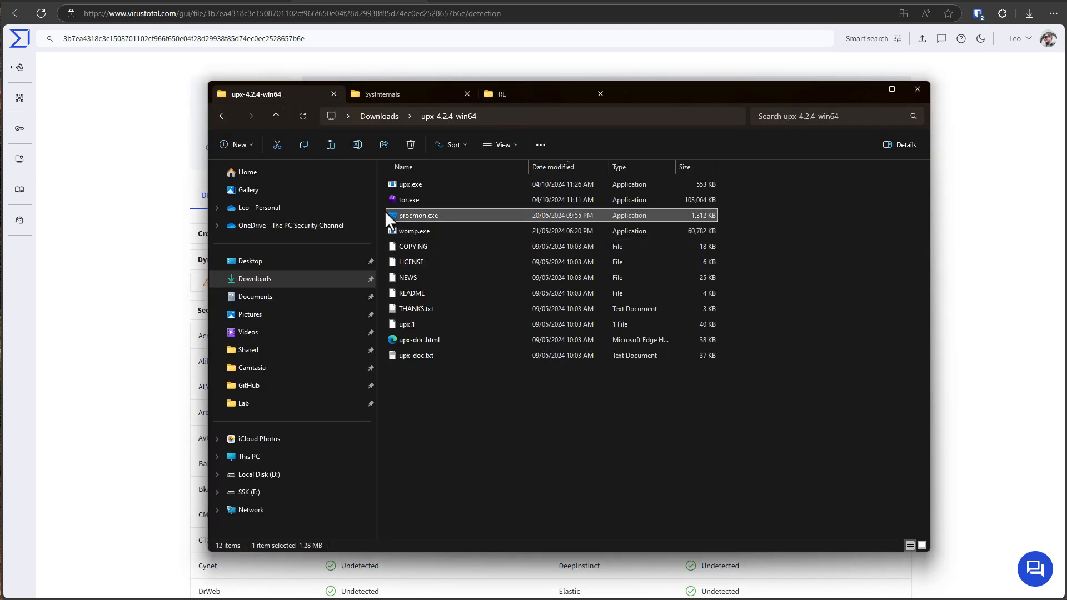
left_click(410, 144)
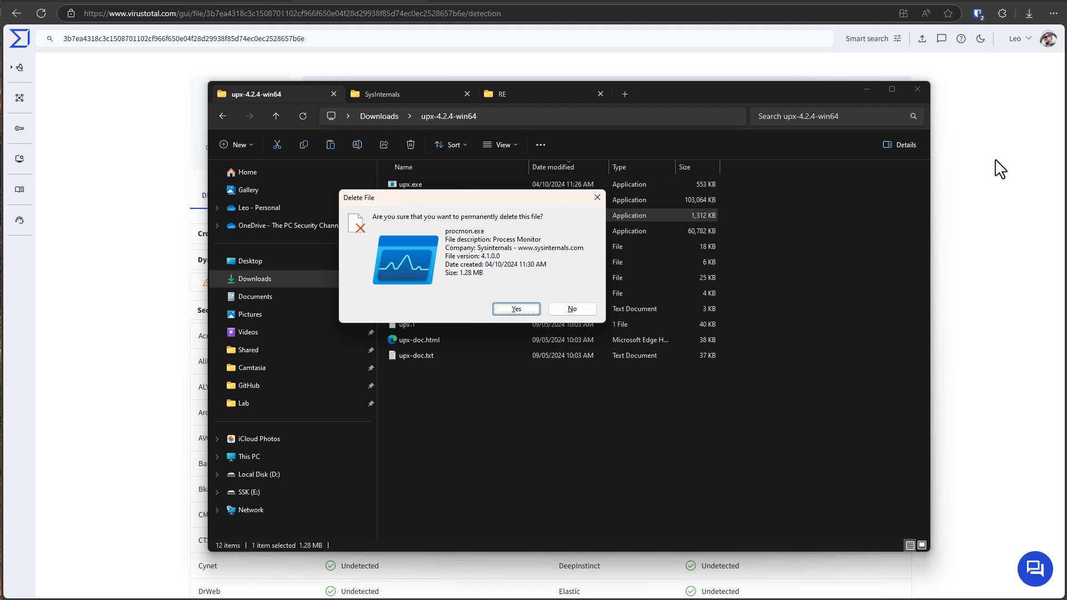
left_click(516, 309)
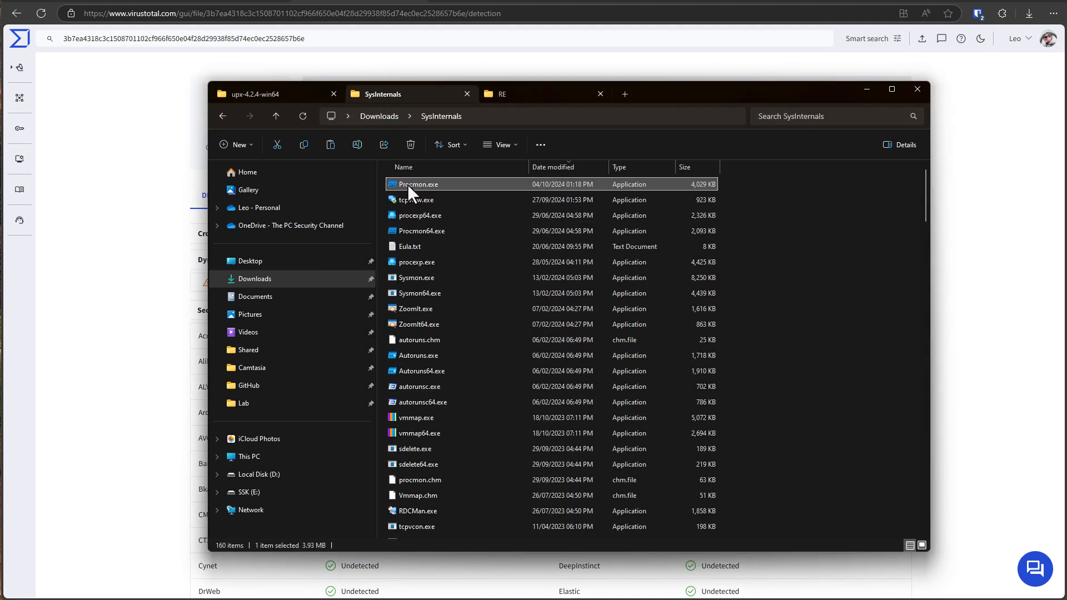
left_click(271, 94)
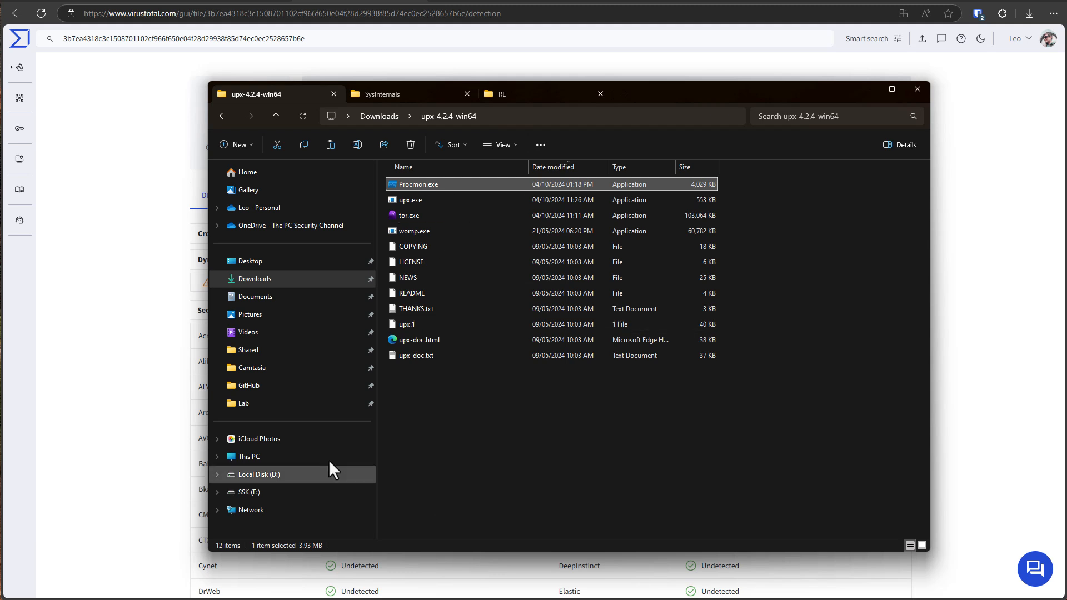
mouse_move(486, 145)
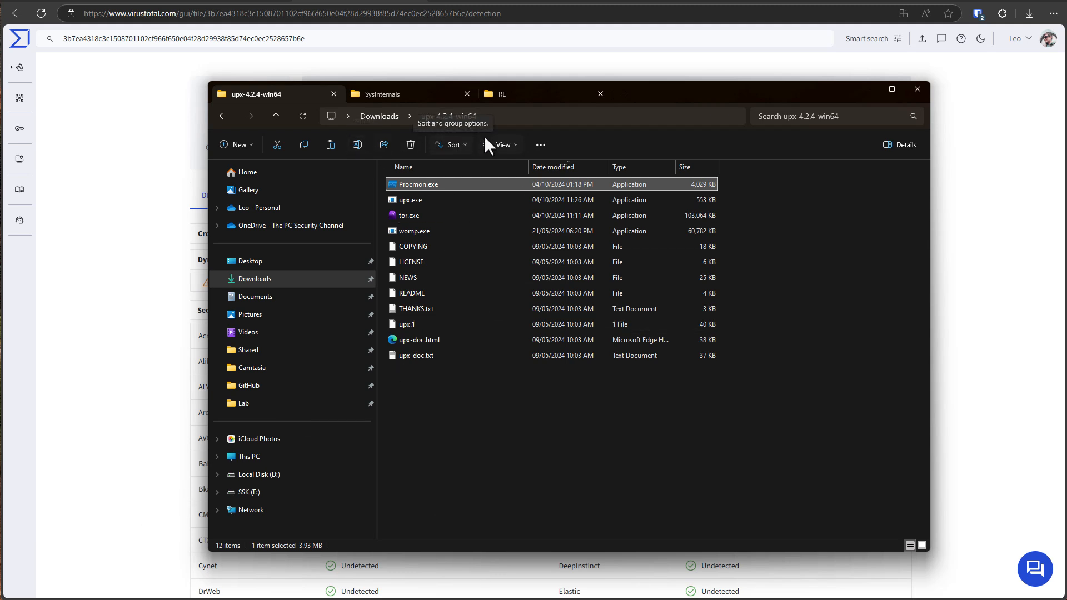
mouse_move(416, 199)
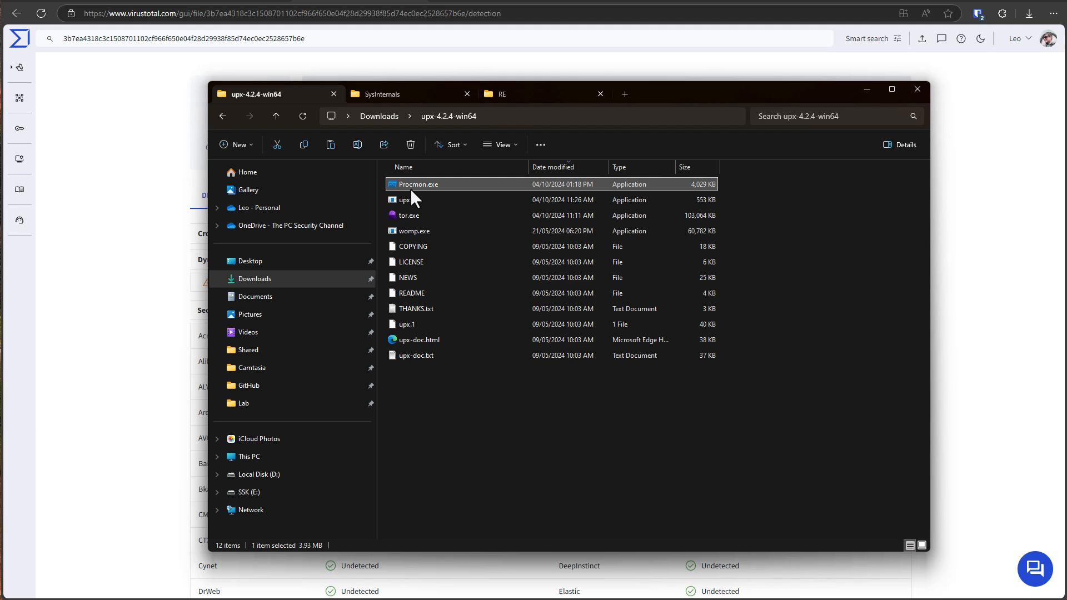
mouse_move(430, 201)
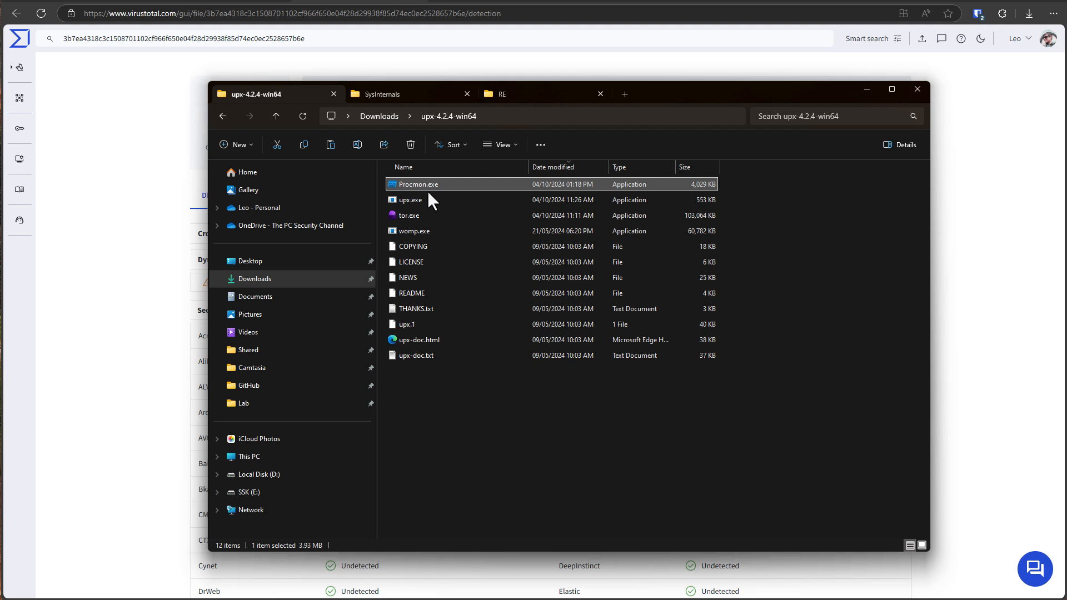
Open the HxD folder among the RE tools and launch the HxD hex editor.
left_click(504, 94)
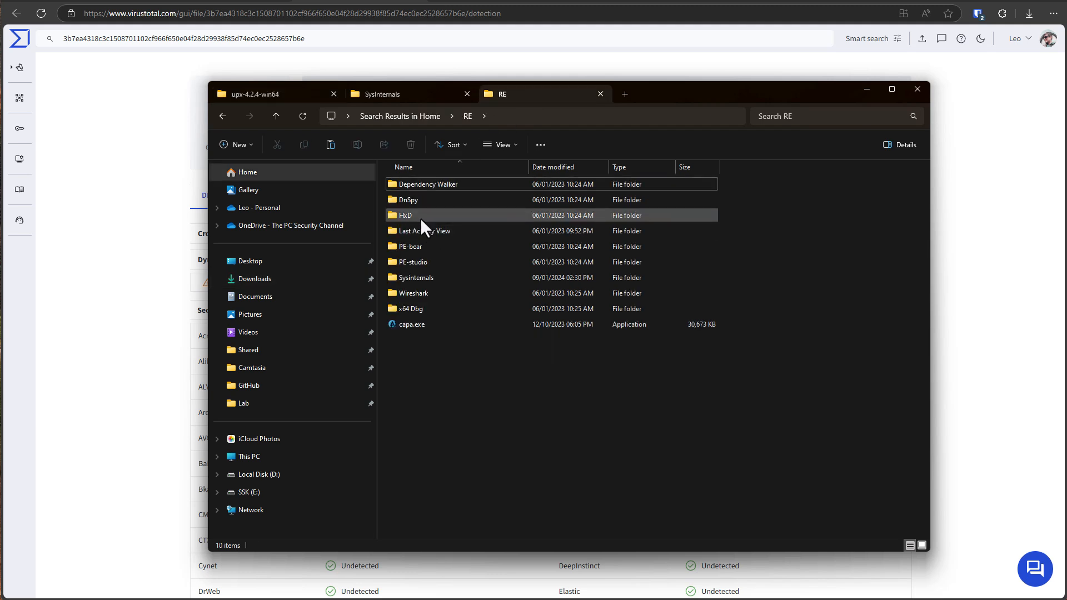
double_click(405, 215)
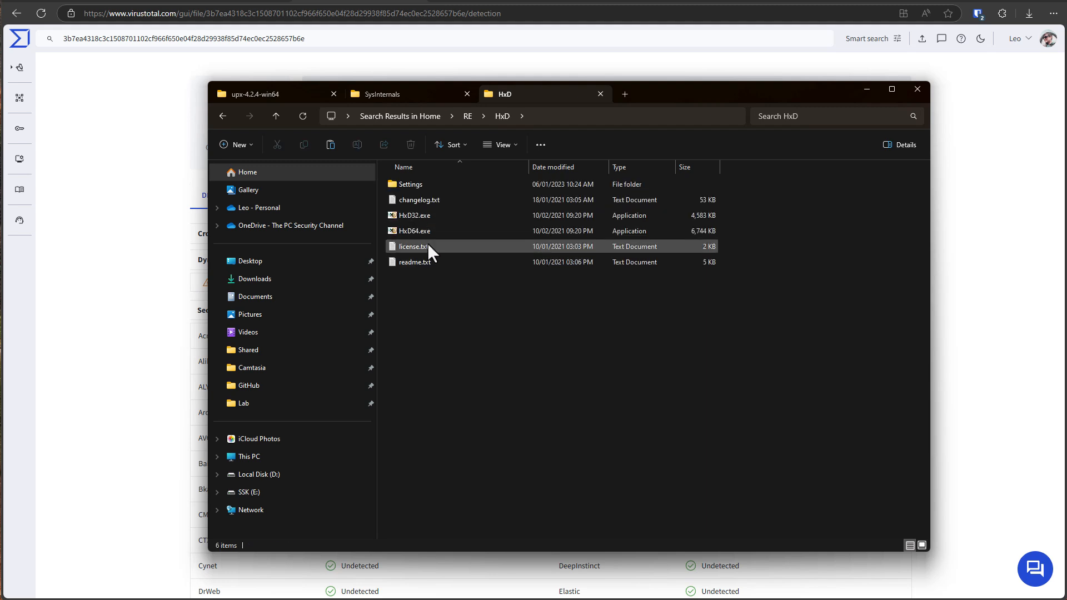
double_click(413, 231)
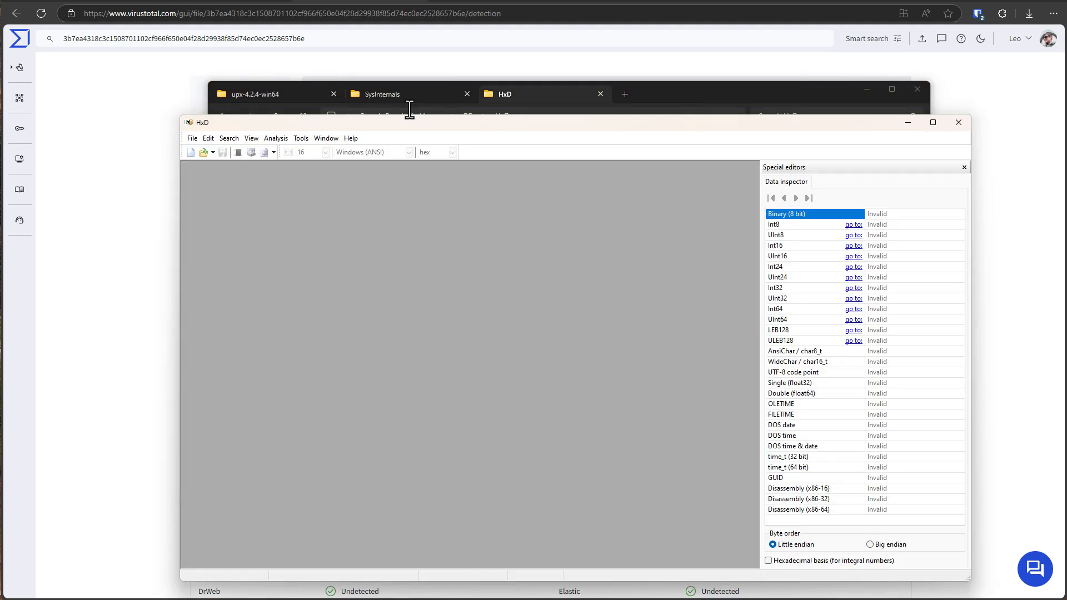
Switch between the SysInternals and UPX folders, then open the PE-bear folder and launch PE-bear.
left_click(384, 94)
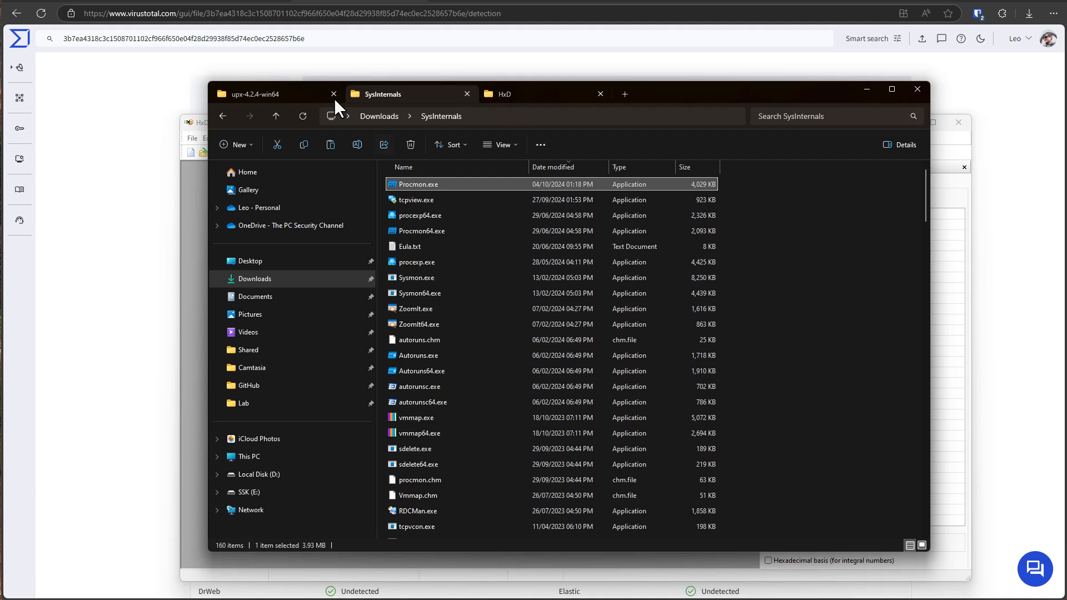
left_click(266, 94)
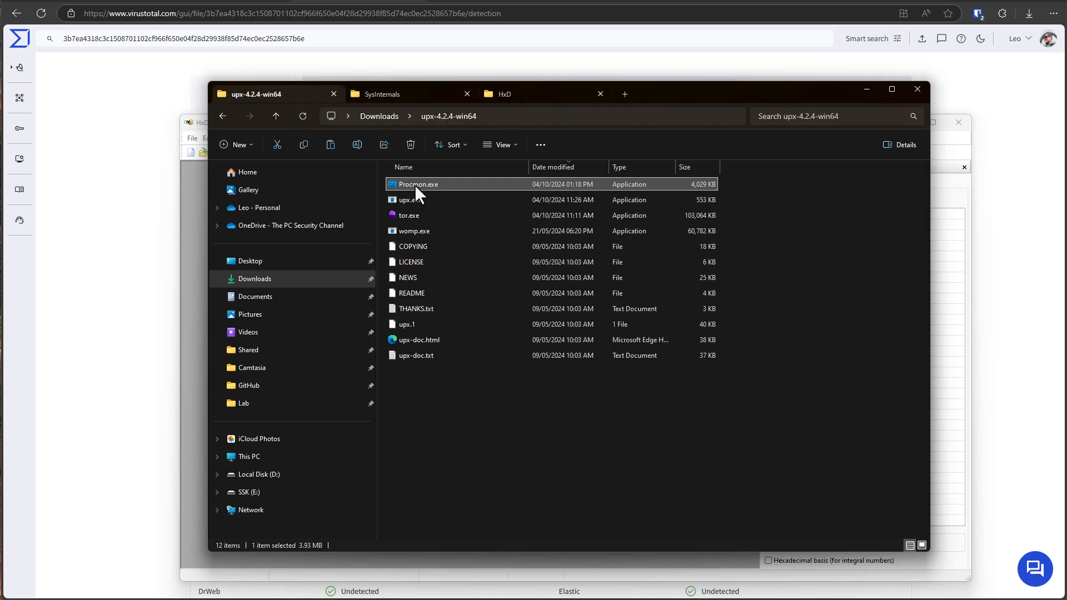
left_click(383, 94)
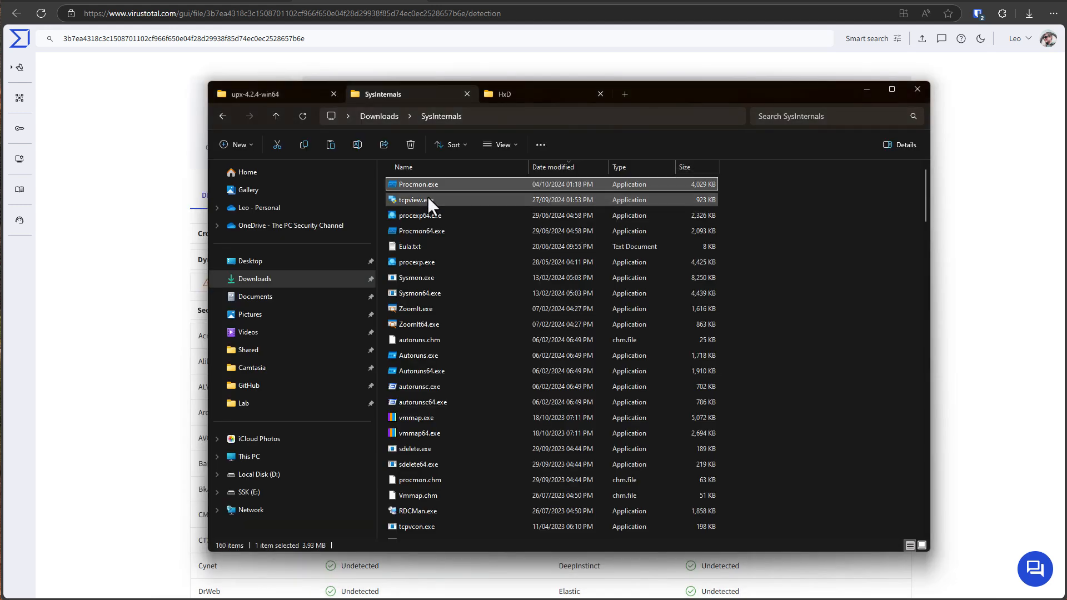
left_click(531, 94)
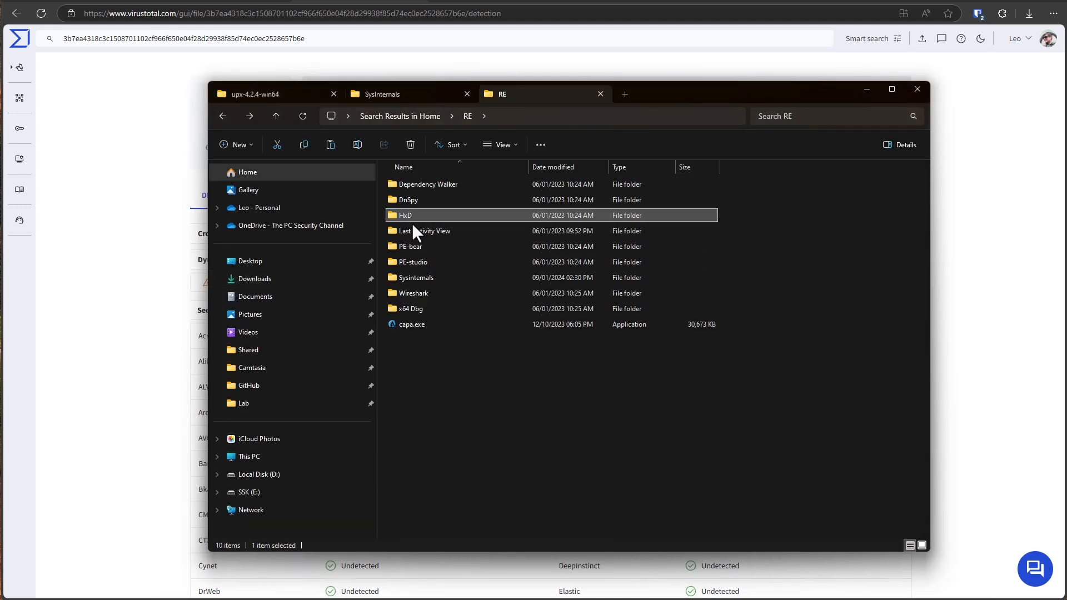
double_click(410, 246)
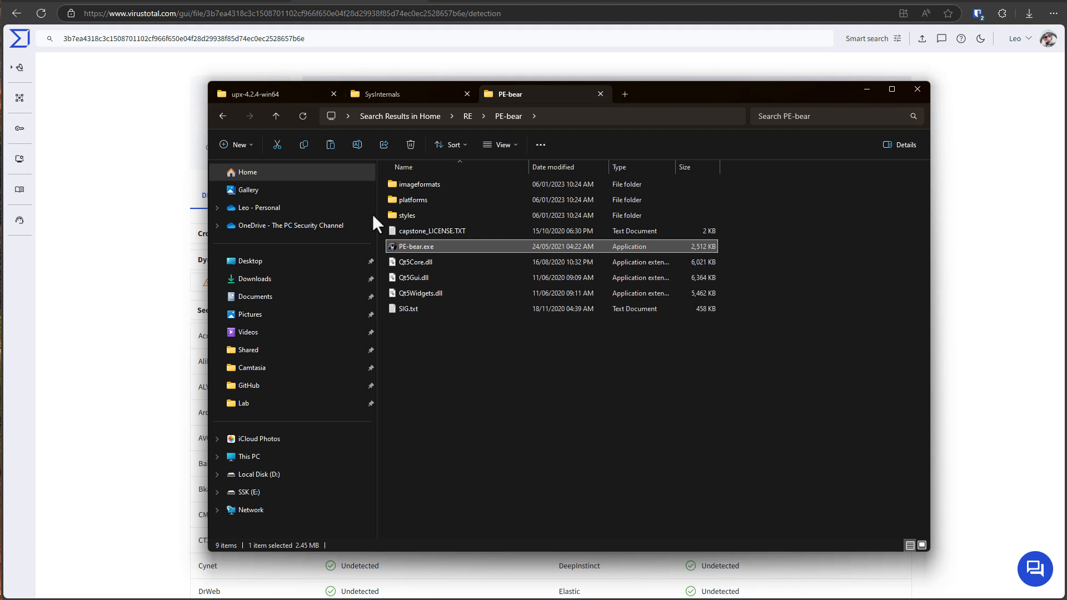
left_click(406, 94)
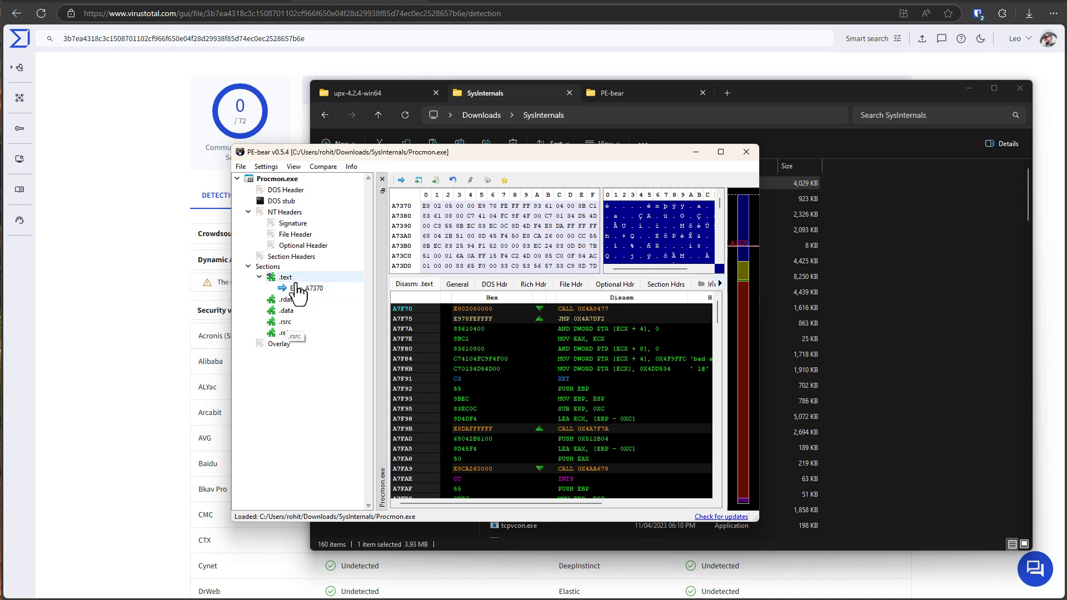
Inspect a code section of the original Procmon.exe in PE-bear.
left_click(285, 276)
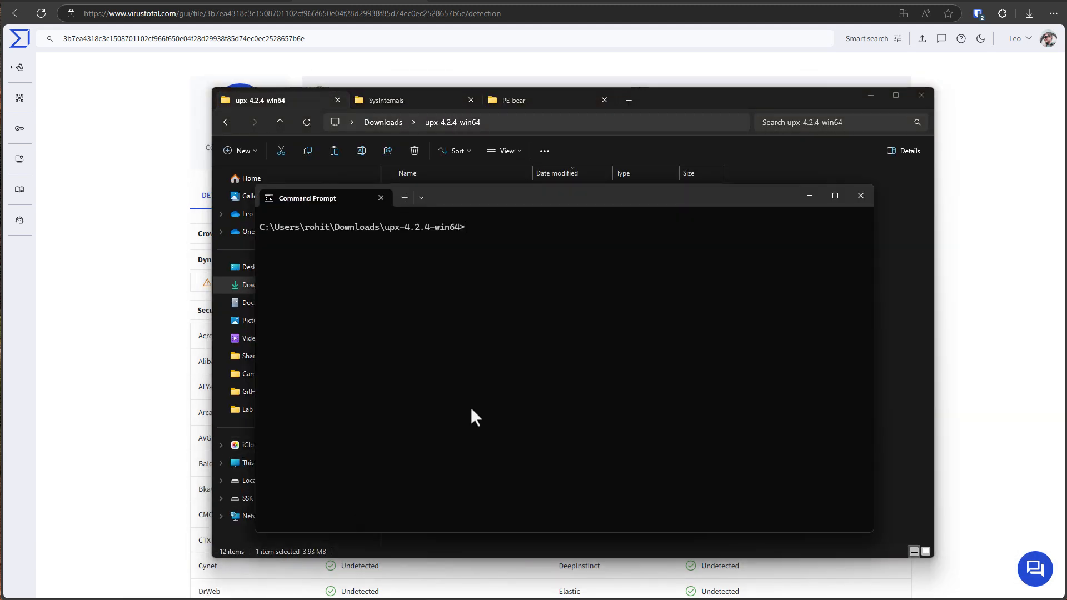
mouse_move(503, 218)
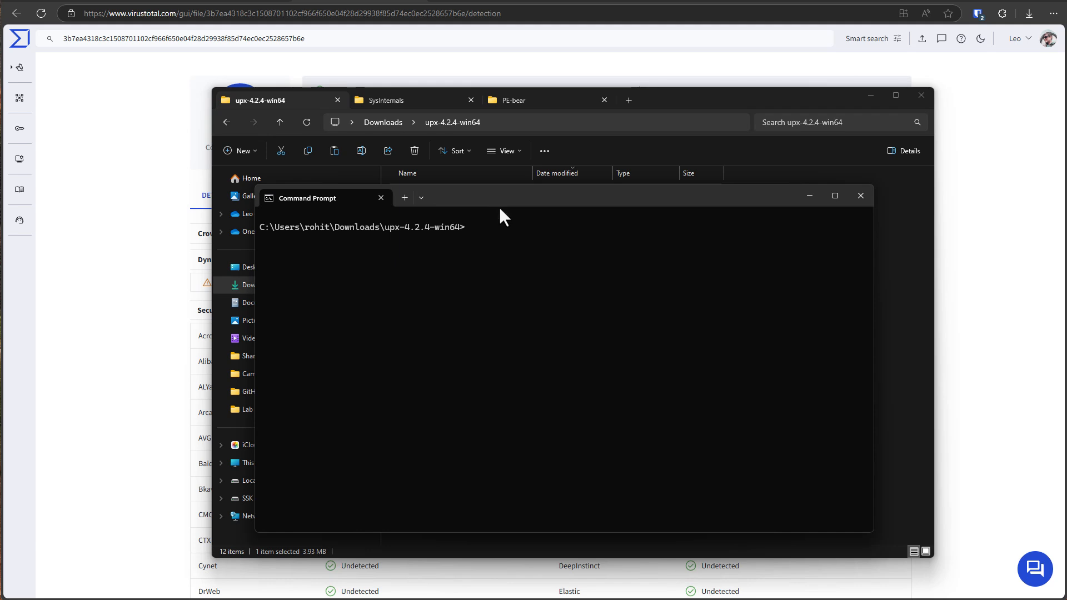
Run upx.exe on Procmon.exe with --force, packing it to 1,343,000 bytes.
type("upx.exe")
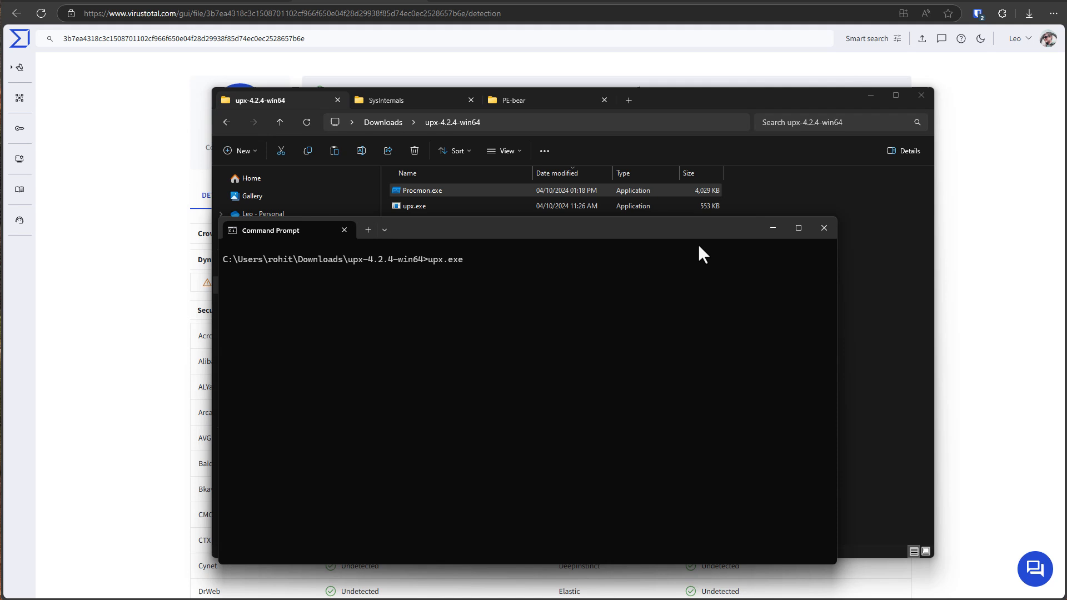
type("Pro")
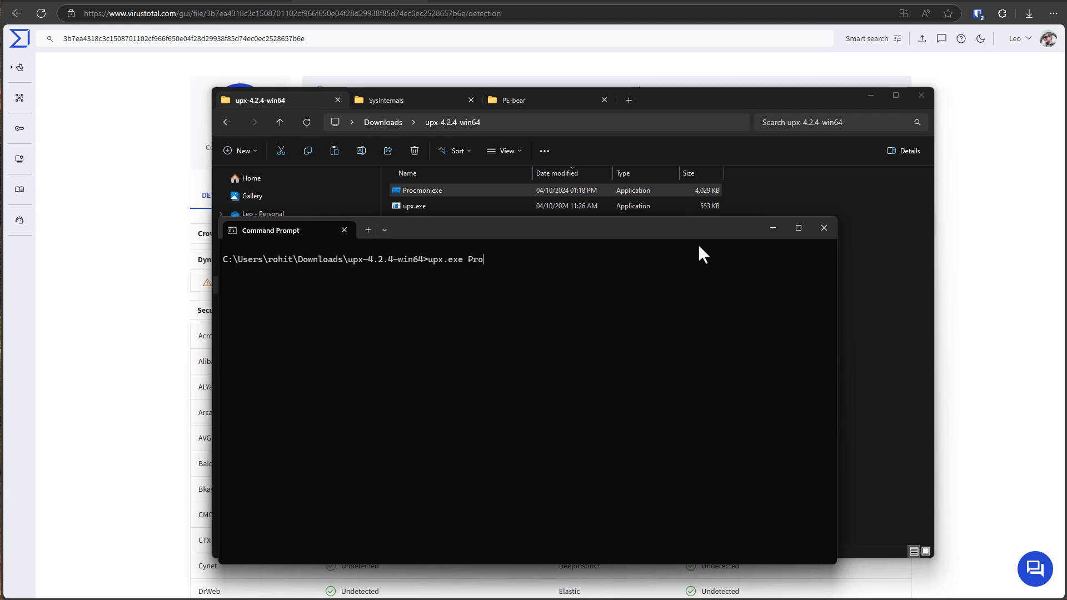
type("cmon")
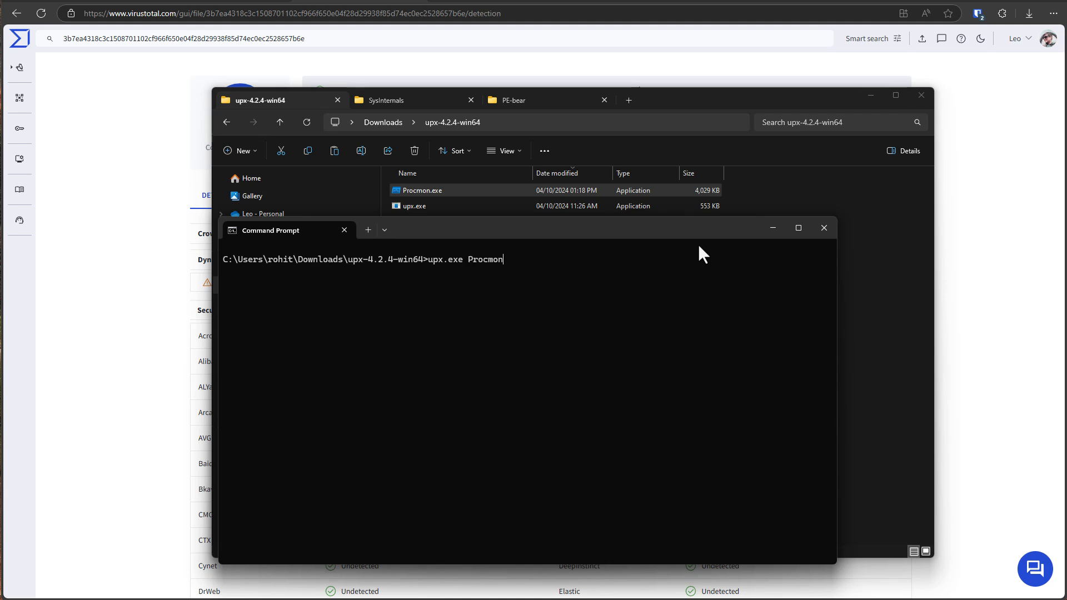
type(".exe")
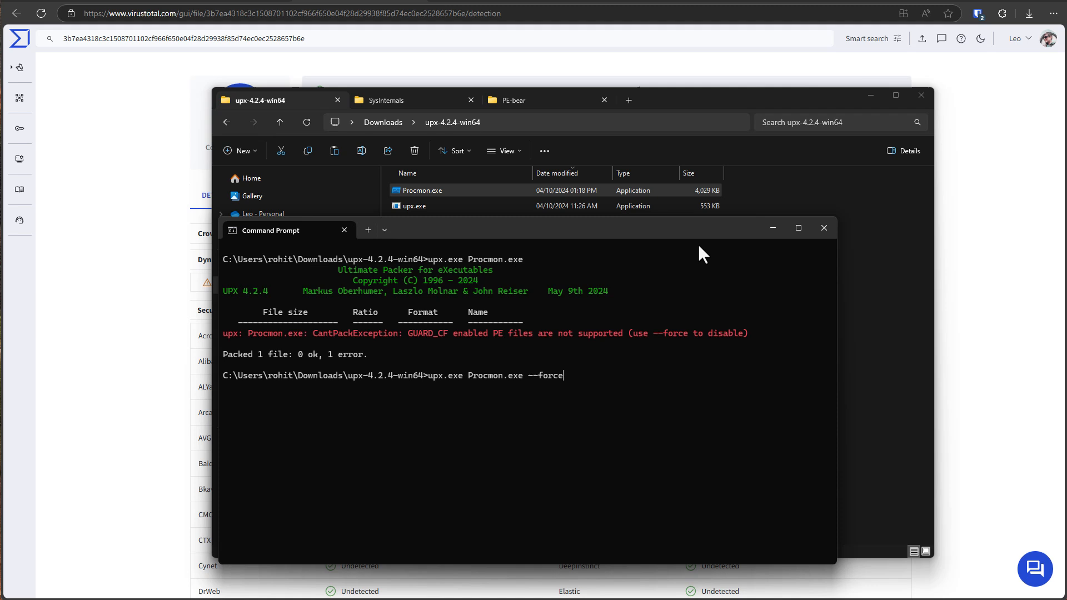
key("Return")
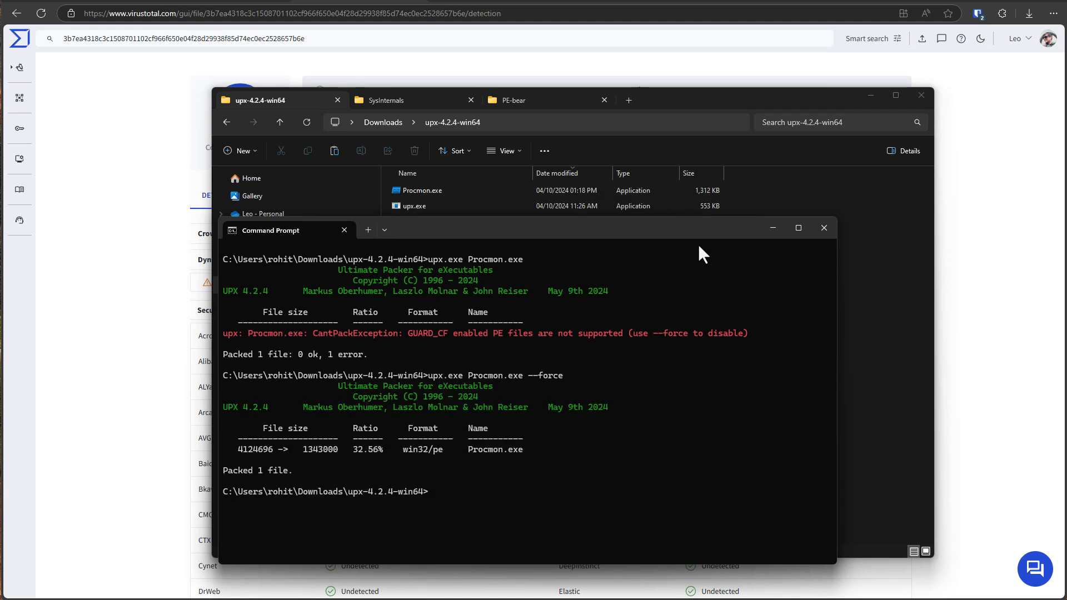
Select the packed 1,312 KB Procmon.exe in the UPX folder and open it in HxD.
left_click(823, 227)
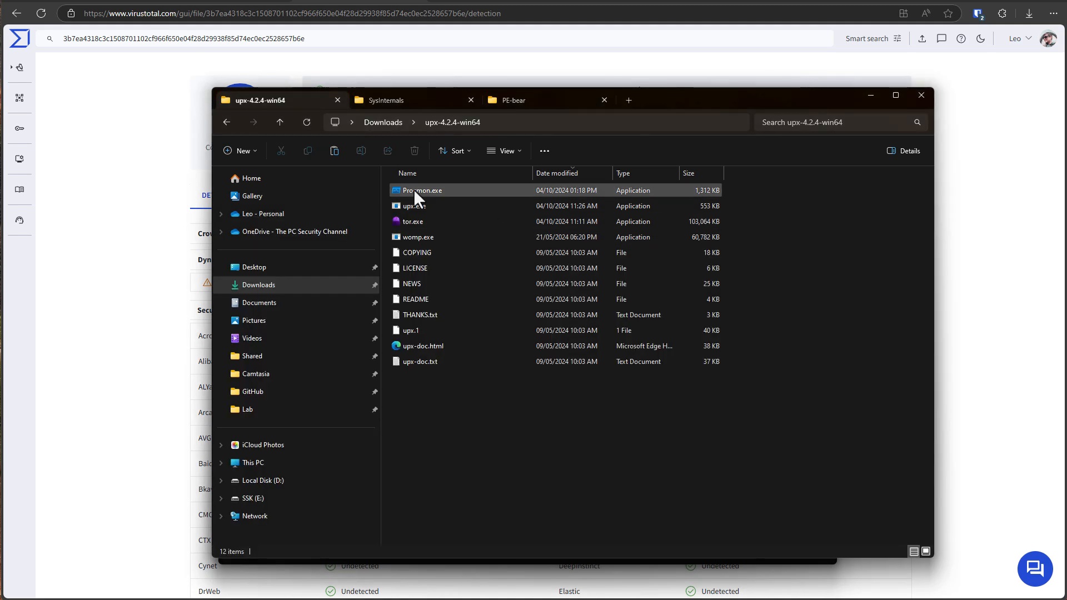
left_click(422, 190)
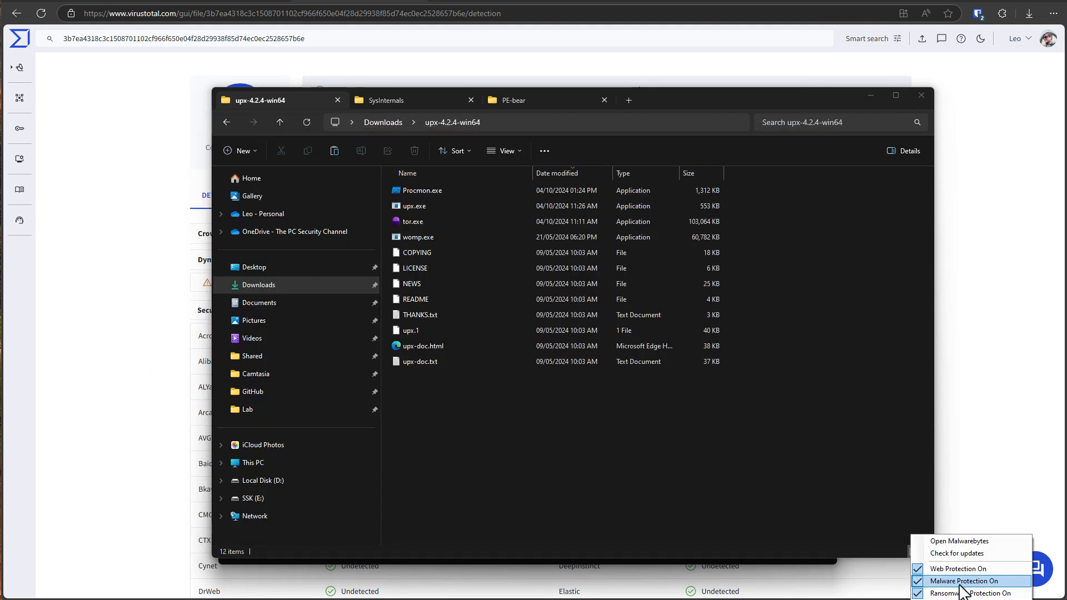
left_click(422, 190)
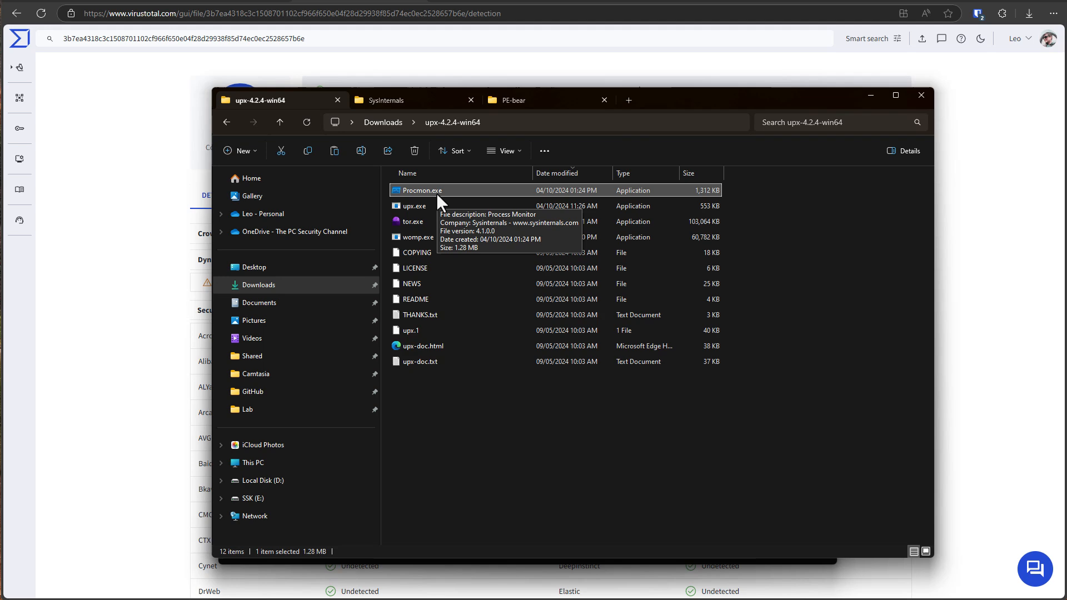
mouse_move(430, 204)
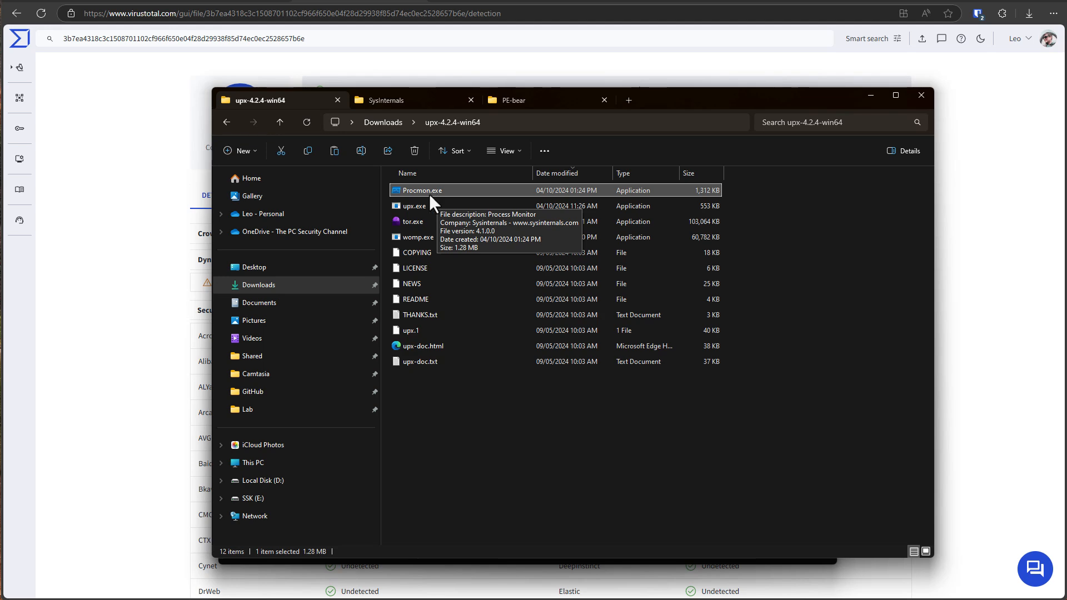
double_click(423, 190)
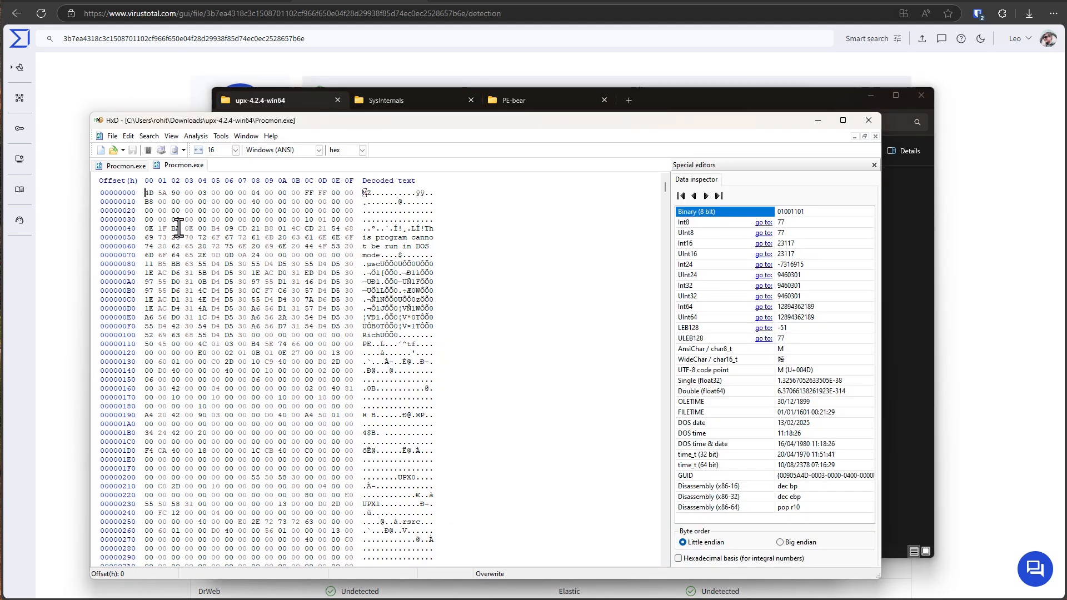
Switch between the packed and original Procmon.exe tabs in HxD to compare bytes.
left_click(183, 166)
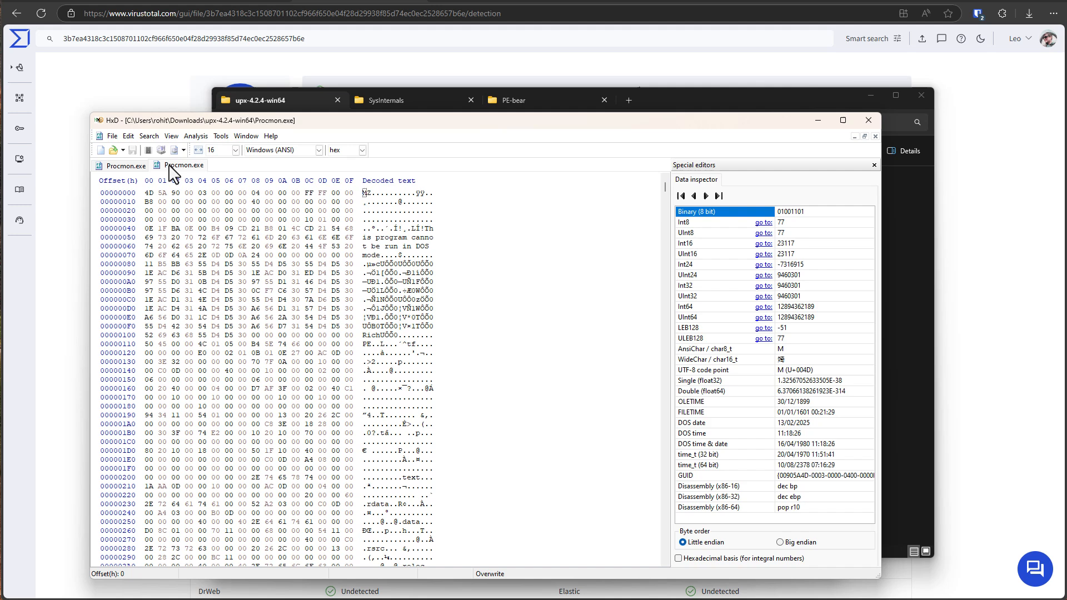
left_click(183, 166)
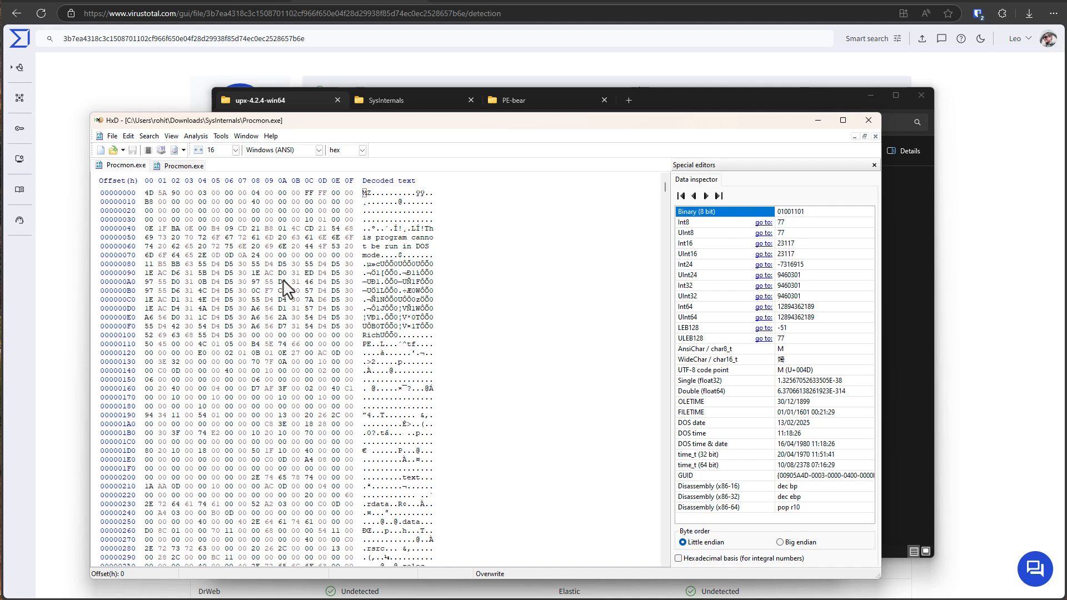
mouse_move(389, 347)
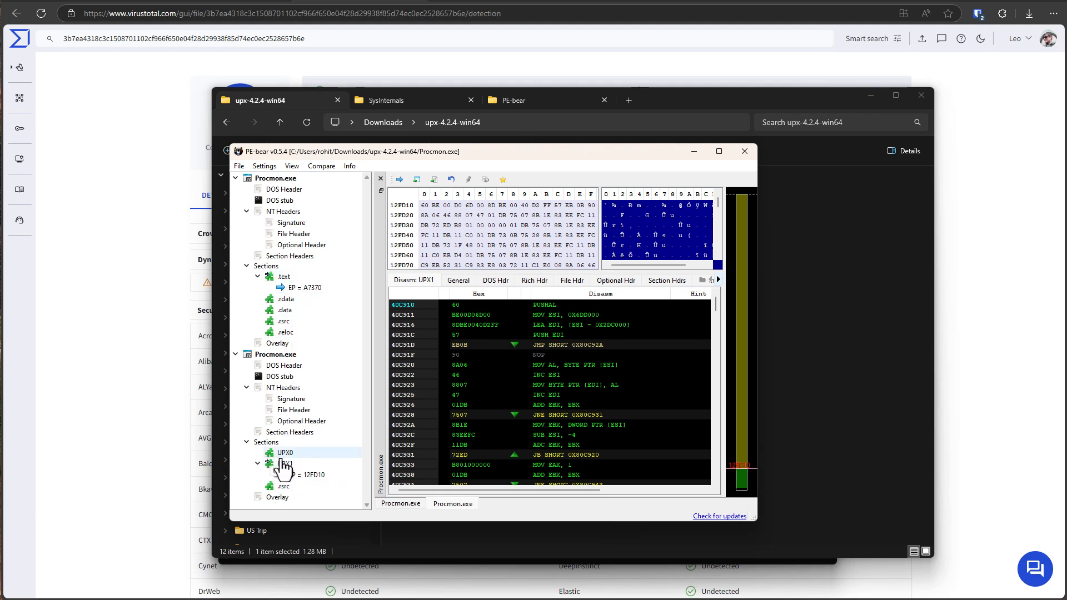
Select the packed file's UPX1 entry point in PE-bear to view its disassembly.
left_click(258, 463)
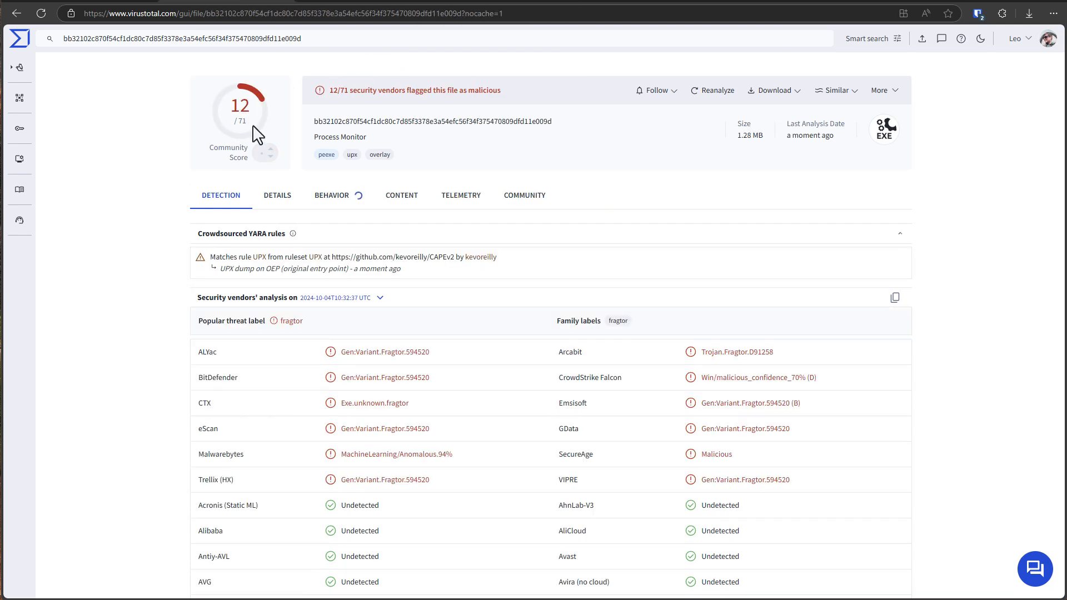
mouse_move(354, 155)
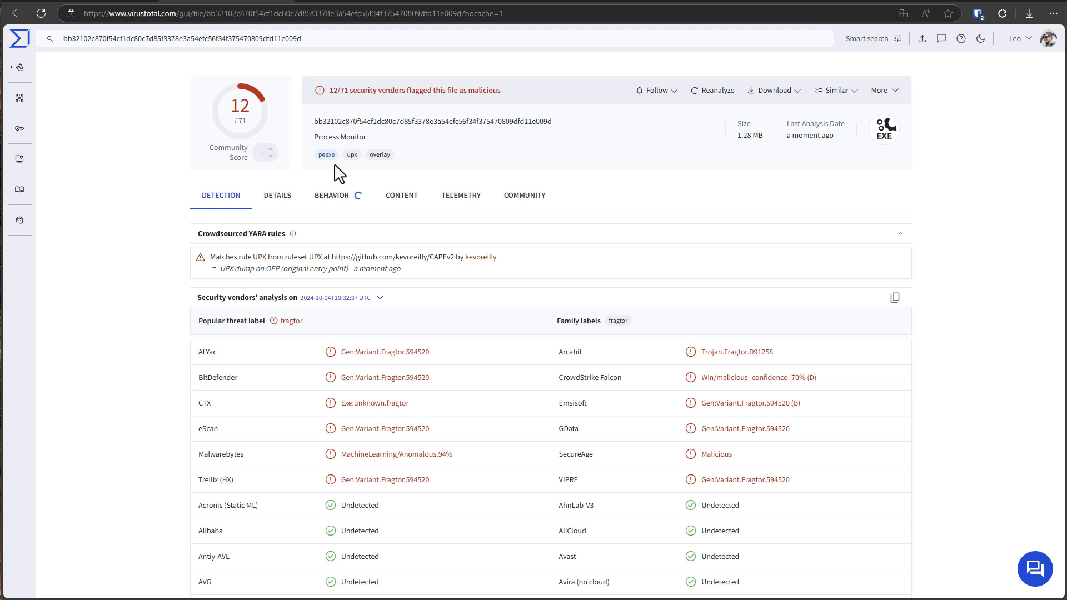
mouse_move(260, 268)
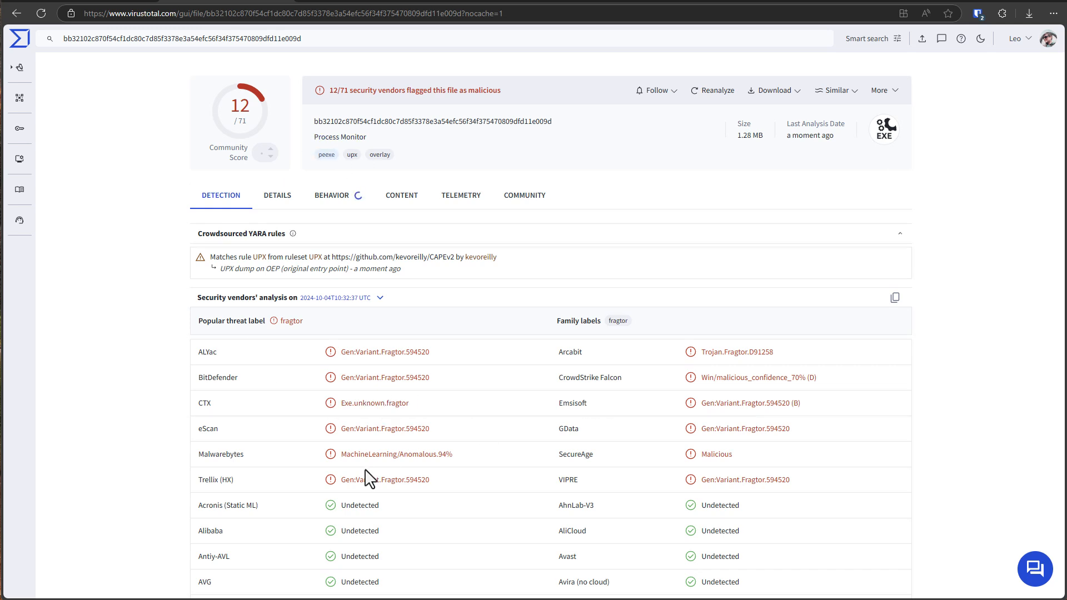
mouse_move(326, 155)
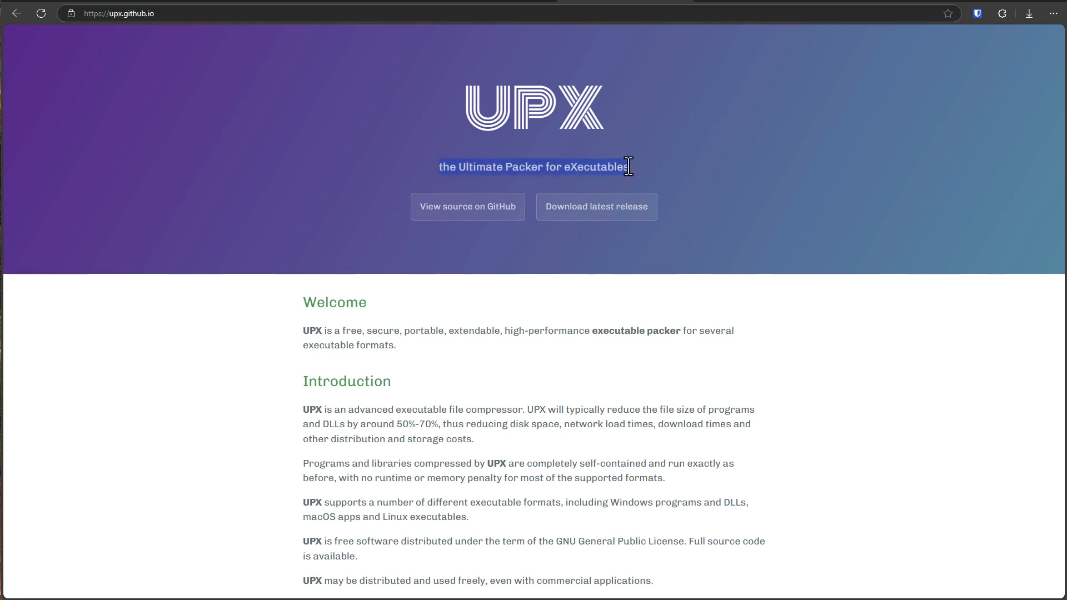
mouse_move(738, 190)
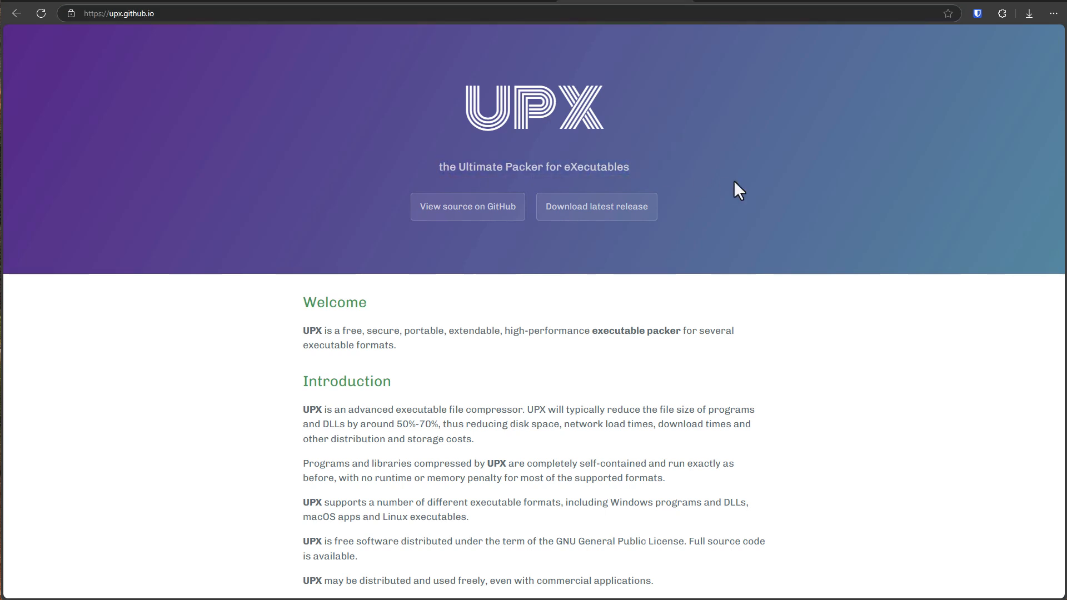
mouse_move(622, 168)
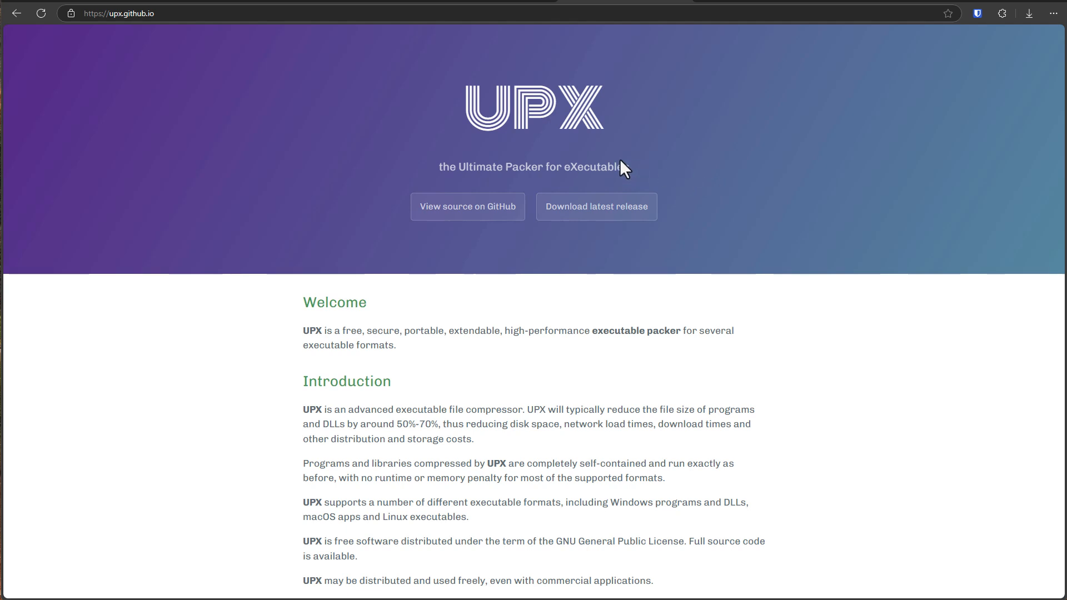
left_click(467, 206)
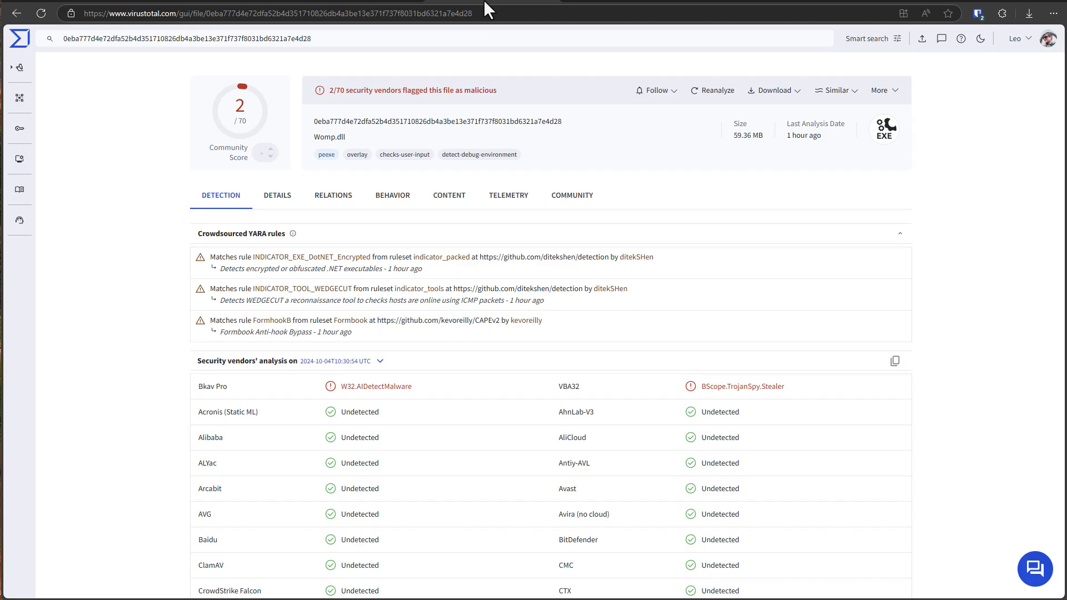
mouse_move(376, 145)
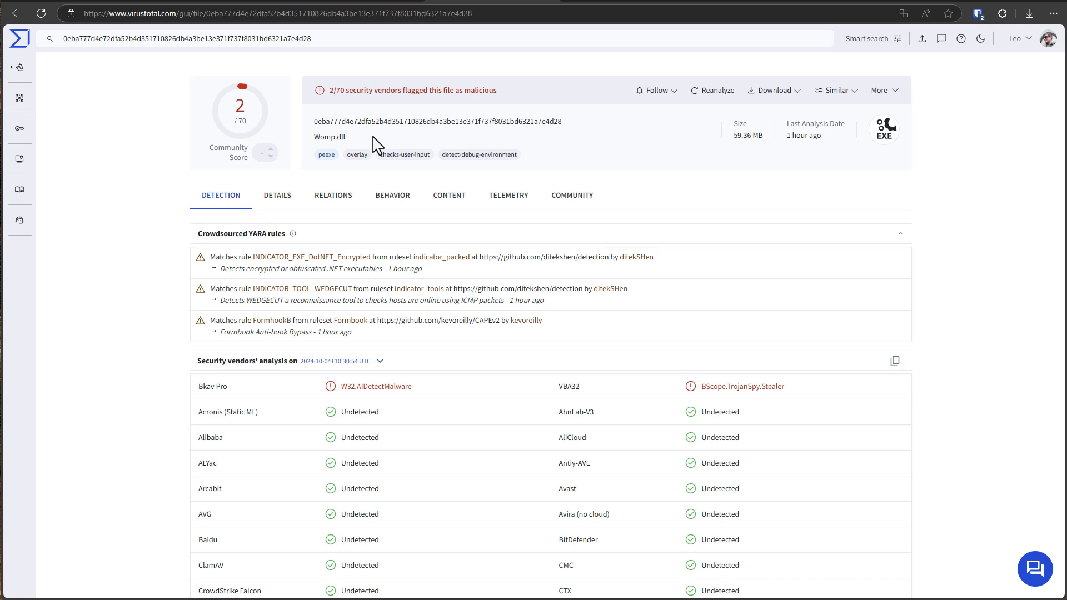
mouse_move(382, 139)
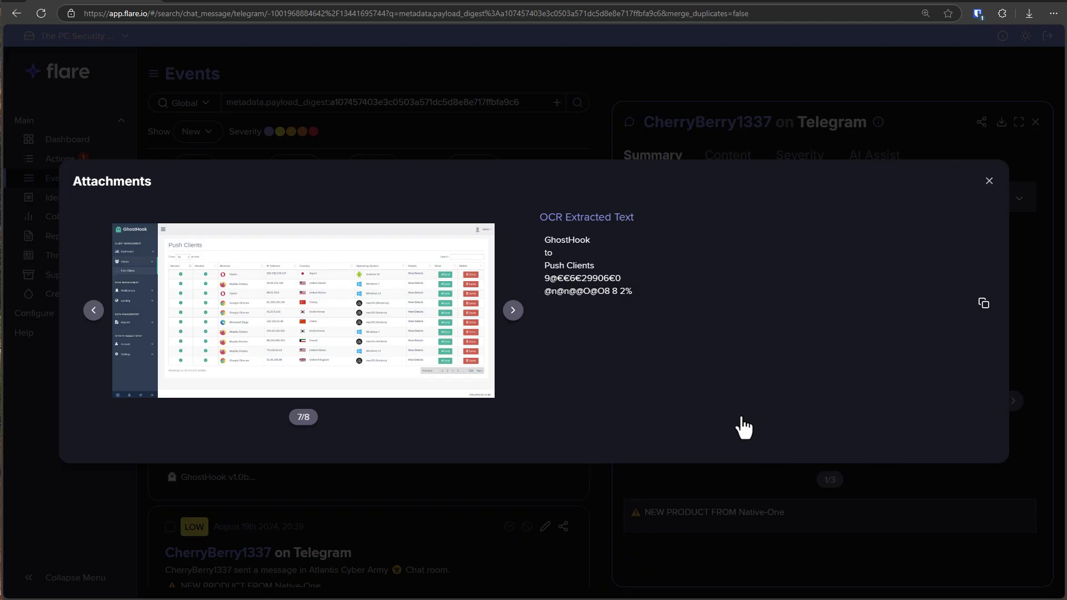
mouse_move(328, 300)
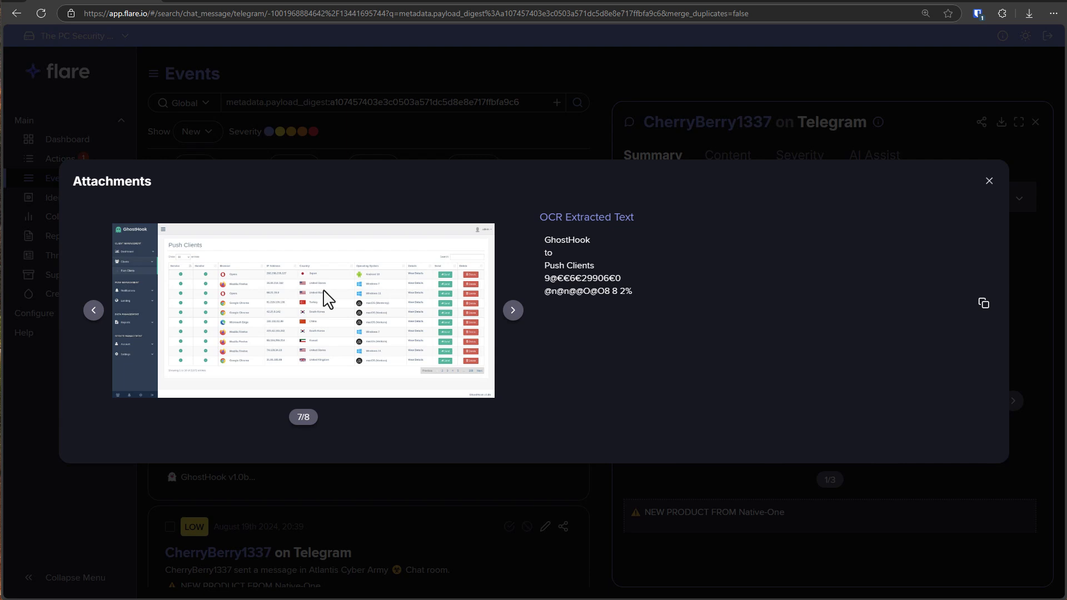
mouse_move(340, 320)
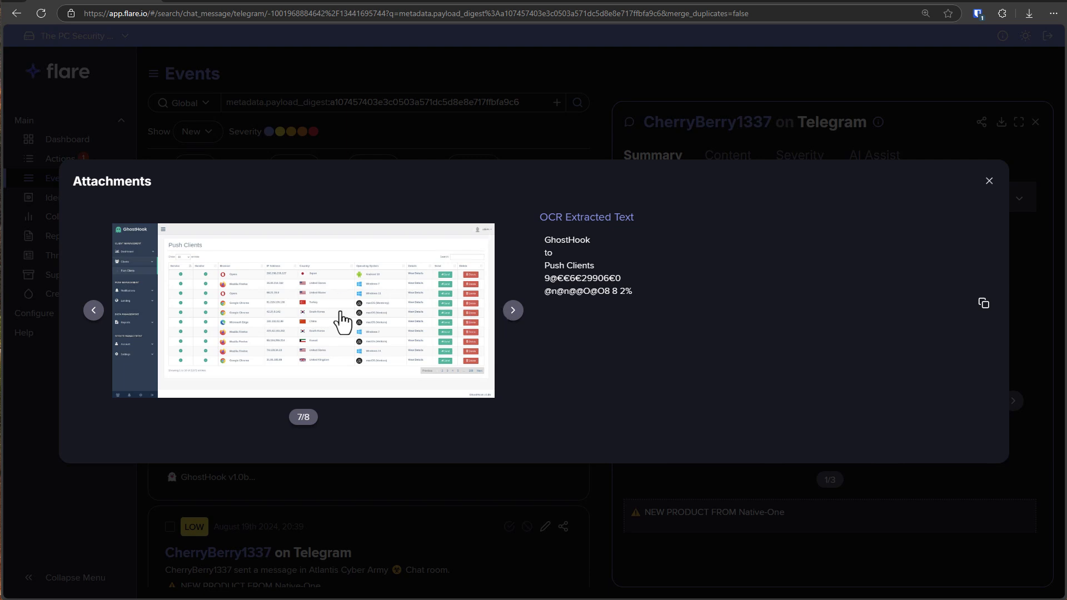
Page through the GhostHook screenshots, including the fake Windows error popup, back to image 1/8.
left_click(94, 309)
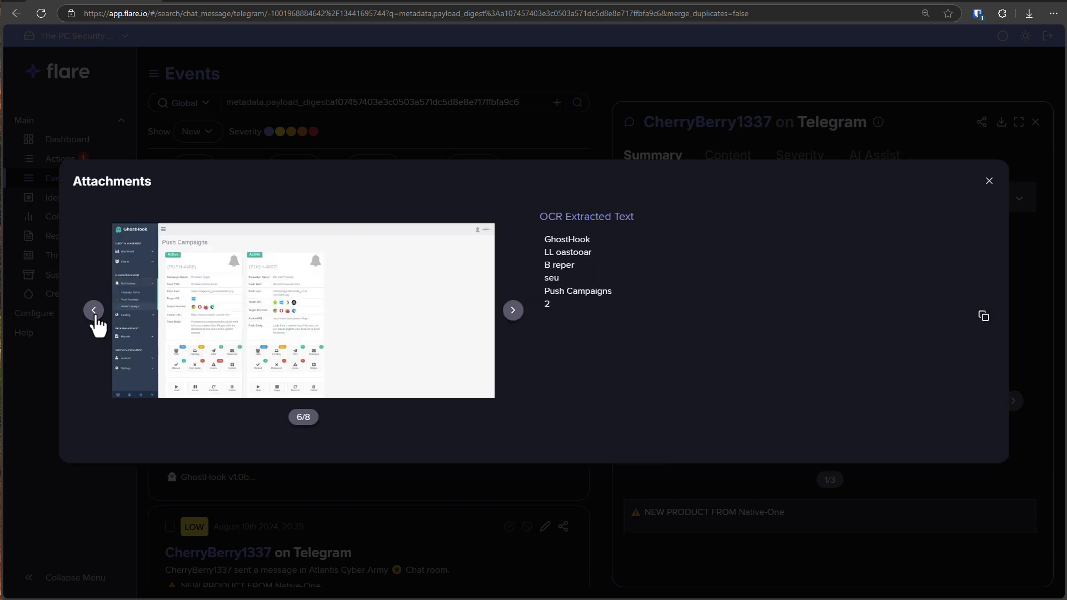
mouse_move(142, 262)
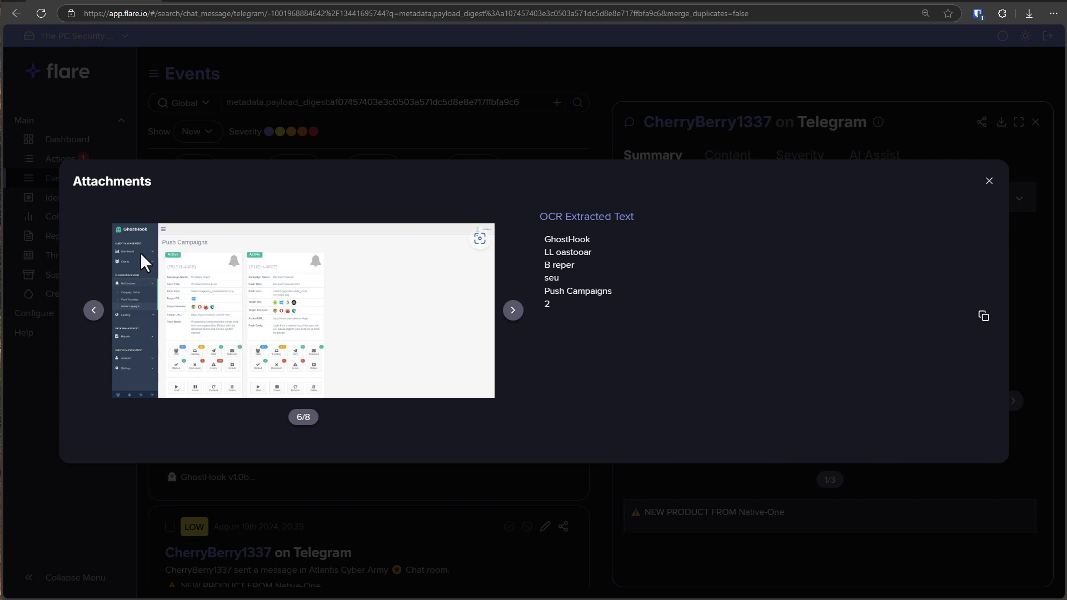
left_click(94, 309)
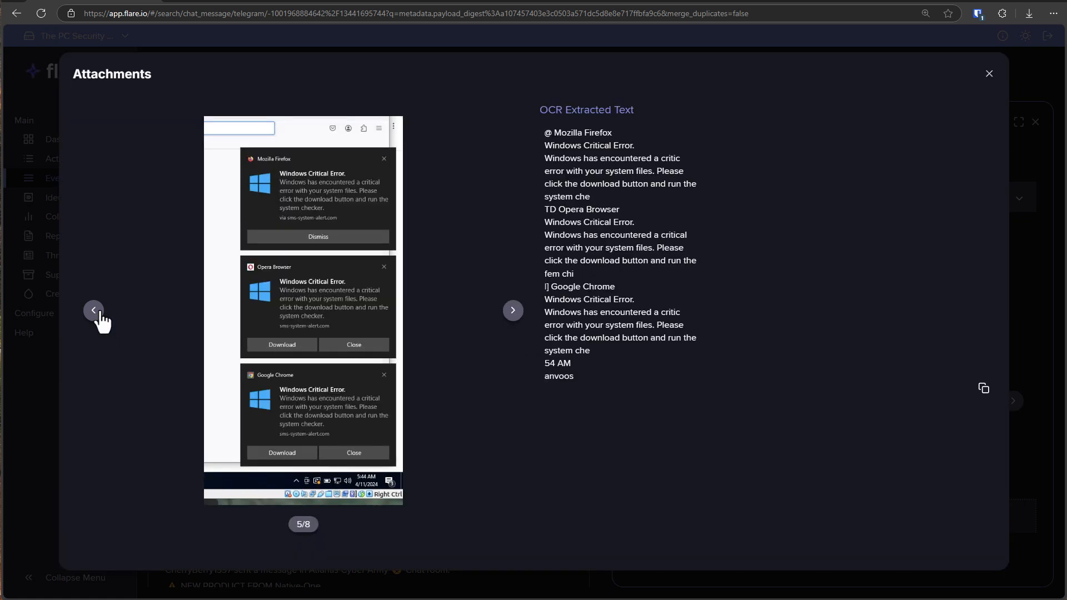
left_click(512, 309)
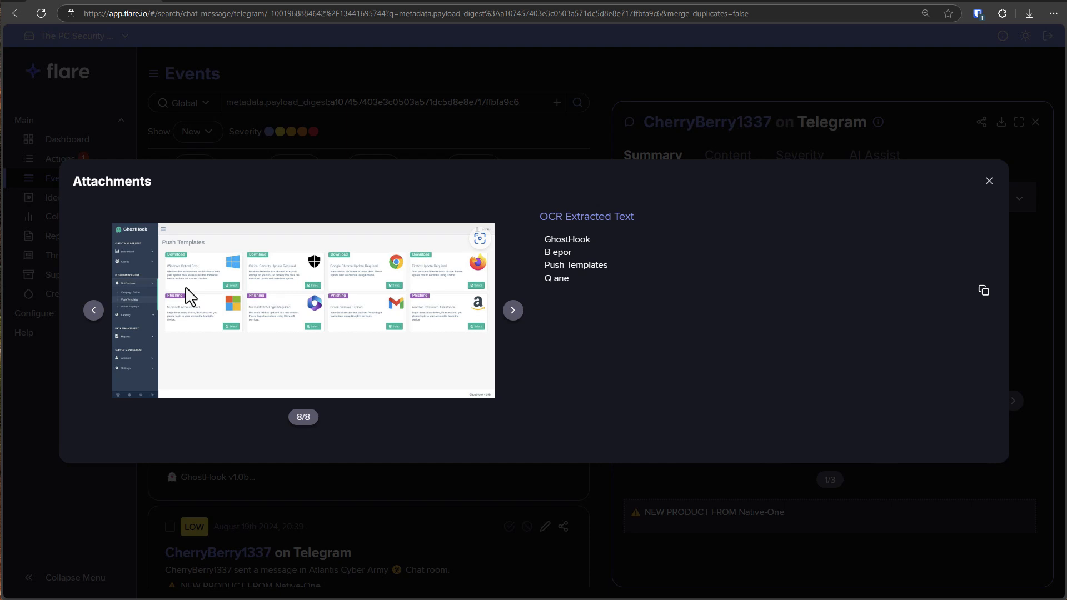
mouse_move(189, 350)
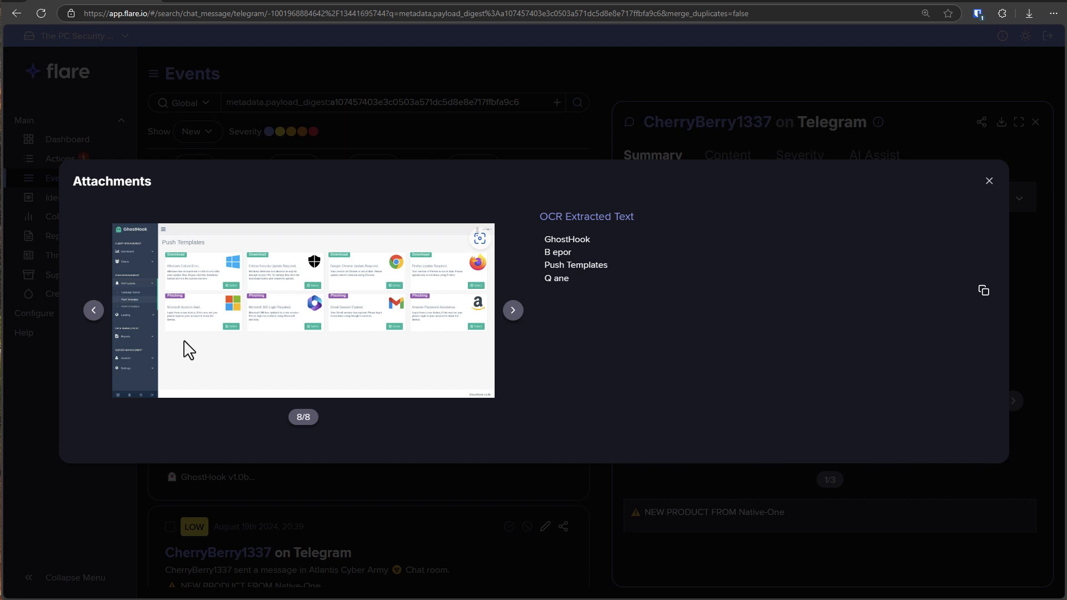
left_click(513, 310)
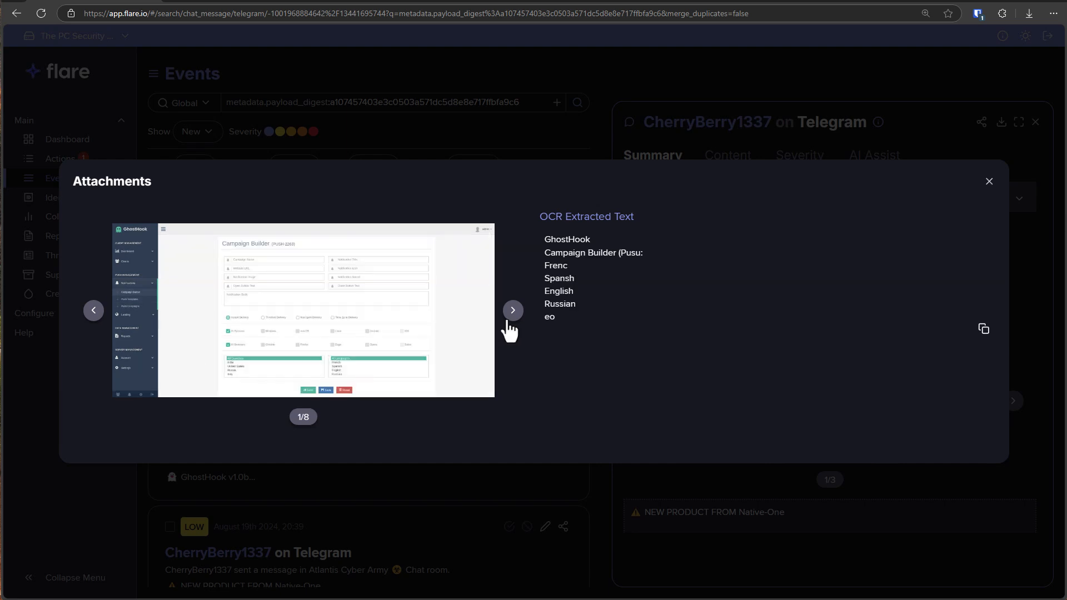
mouse_move(378, 293)
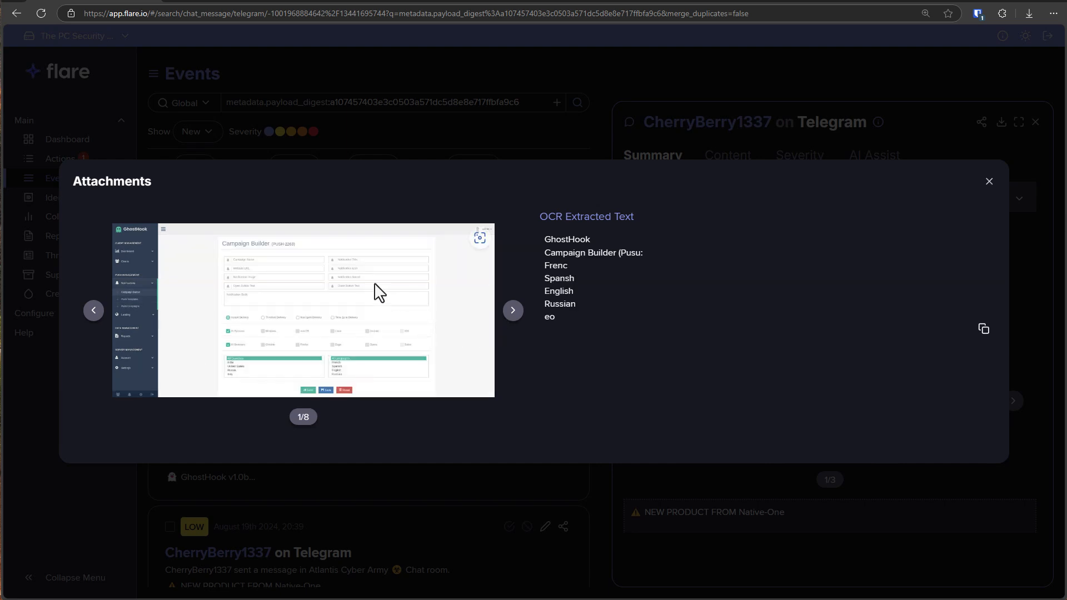
mouse_move(354, 294)
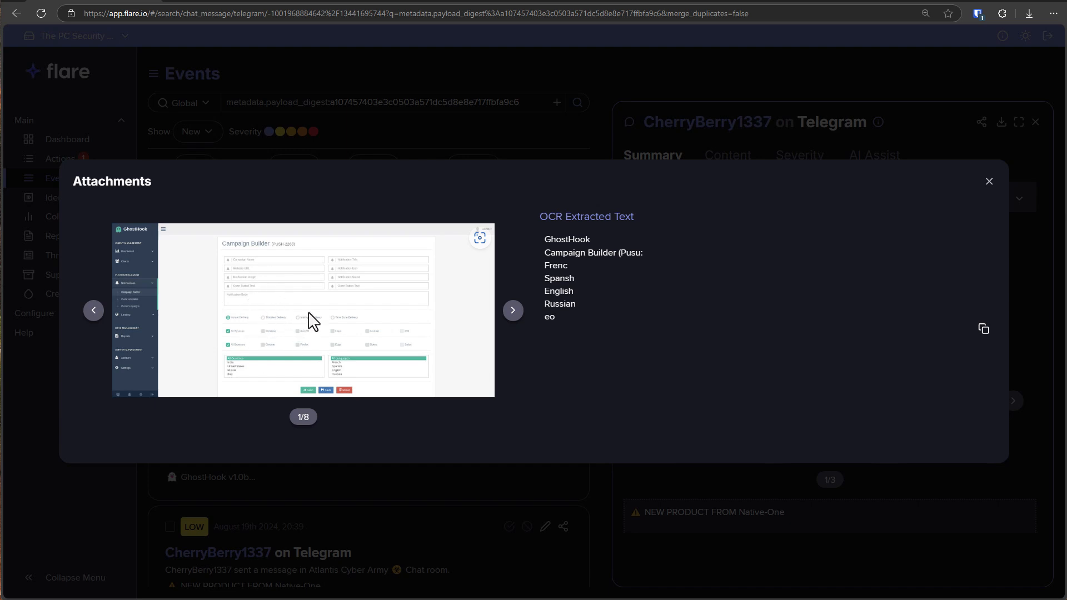
mouse_move(323, 315)
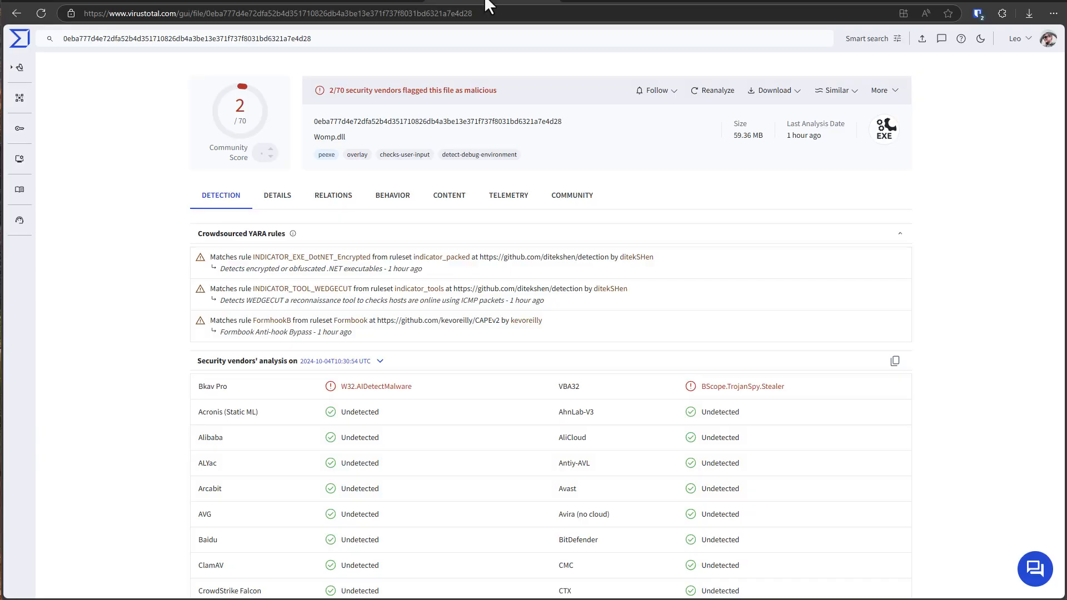
mouse_move(548, 174)
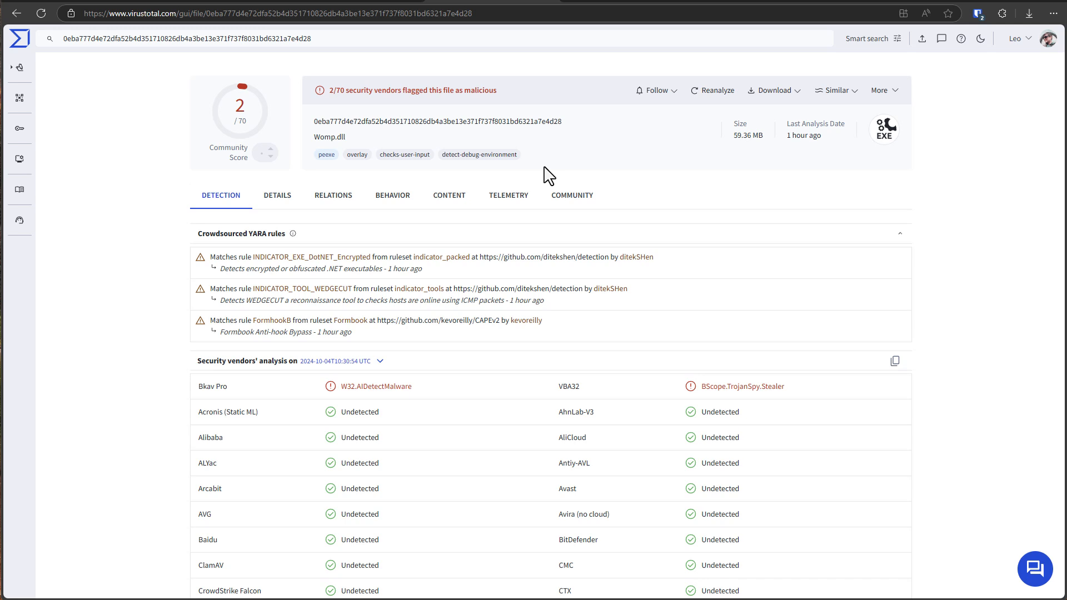
mouse_move(286, 173)
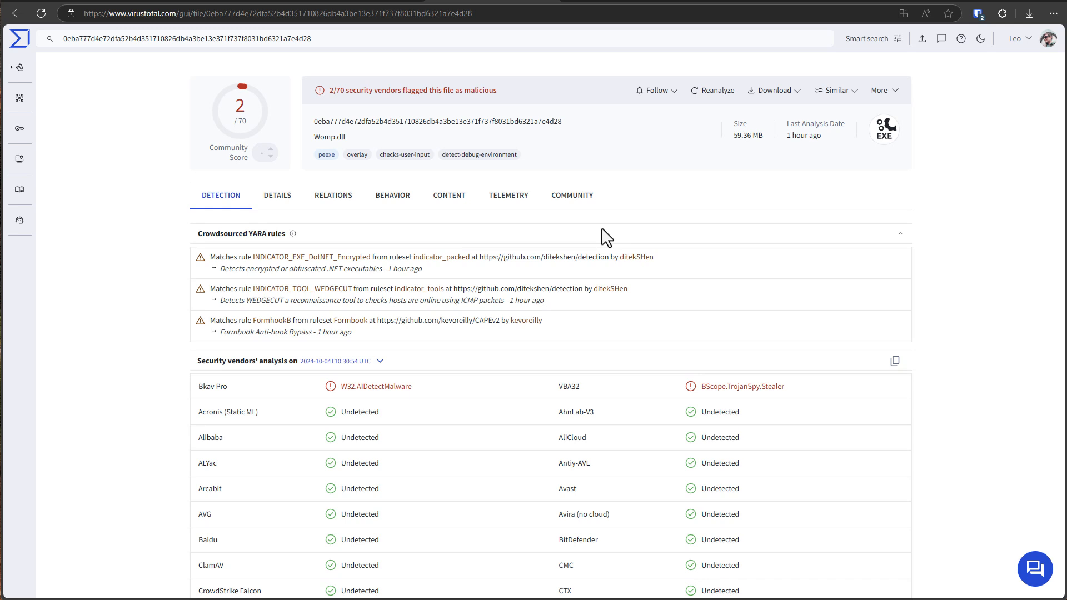
scroll("down", 3)
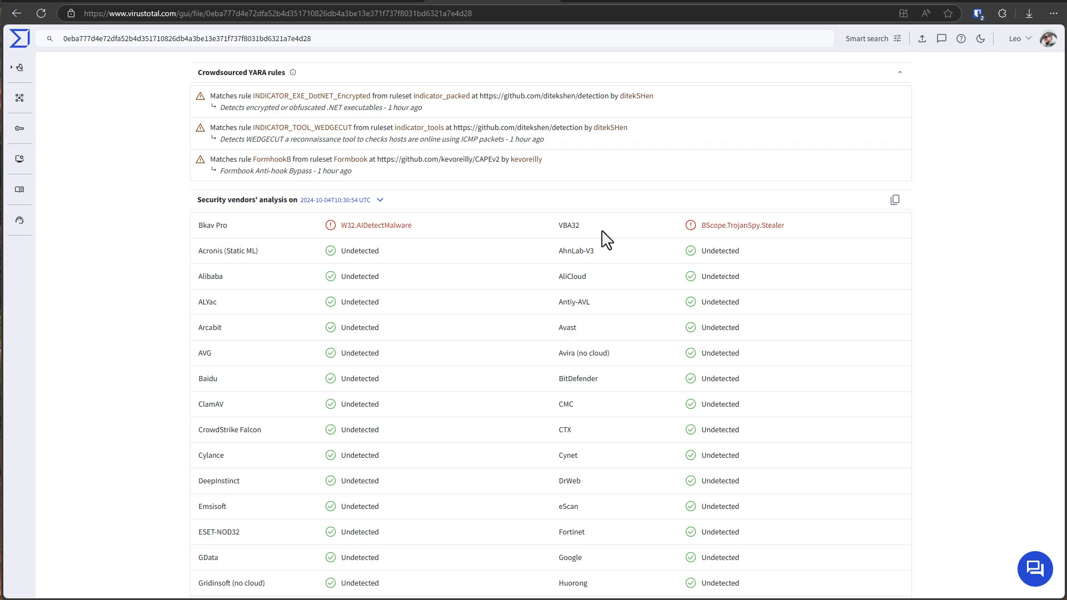
scroll("down", 3)
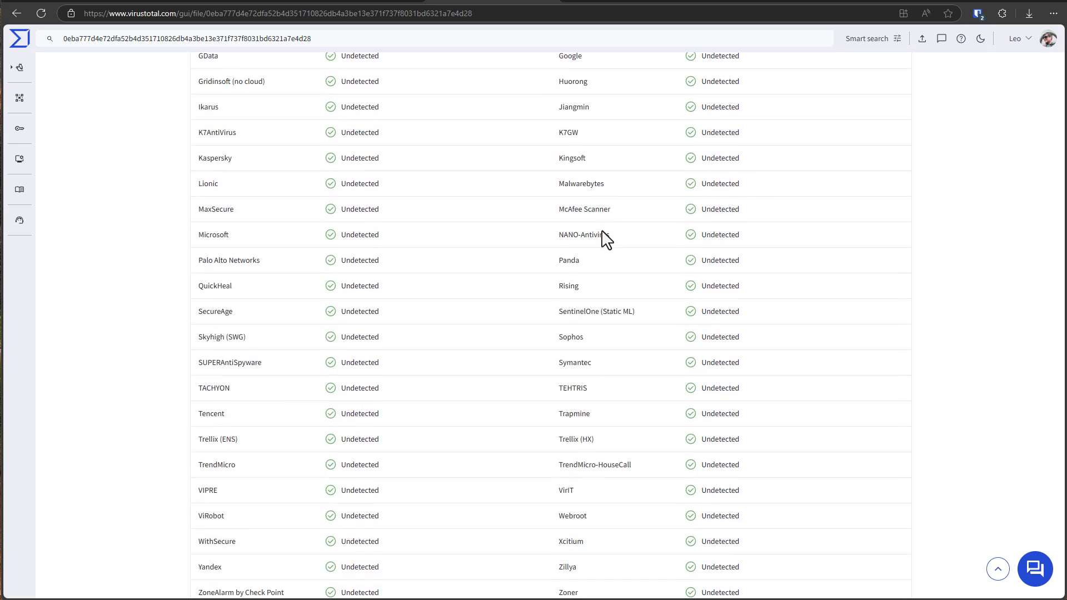
scroll("up", 3)
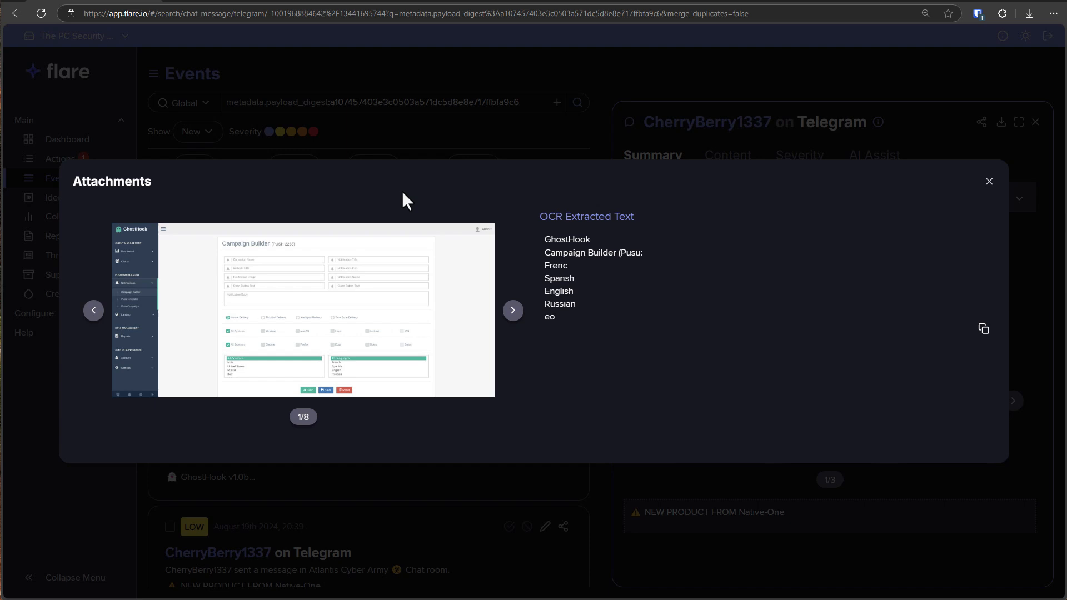
mouse_move(512, 310)
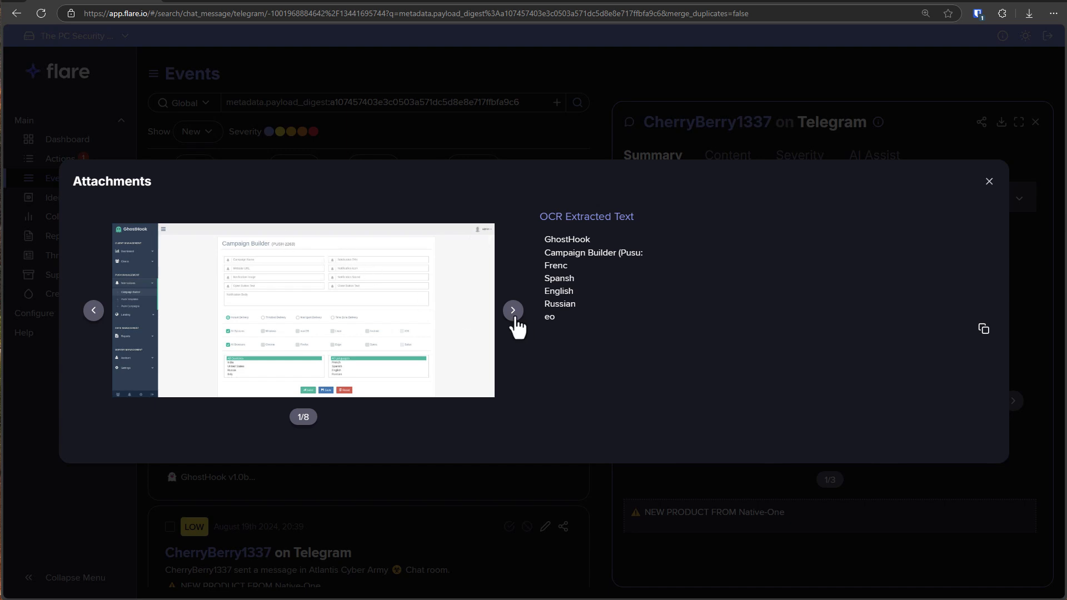
Close the attachments viewer and search events for "Download" AND sample, infostealer or RAT.
left_click(512, 310)
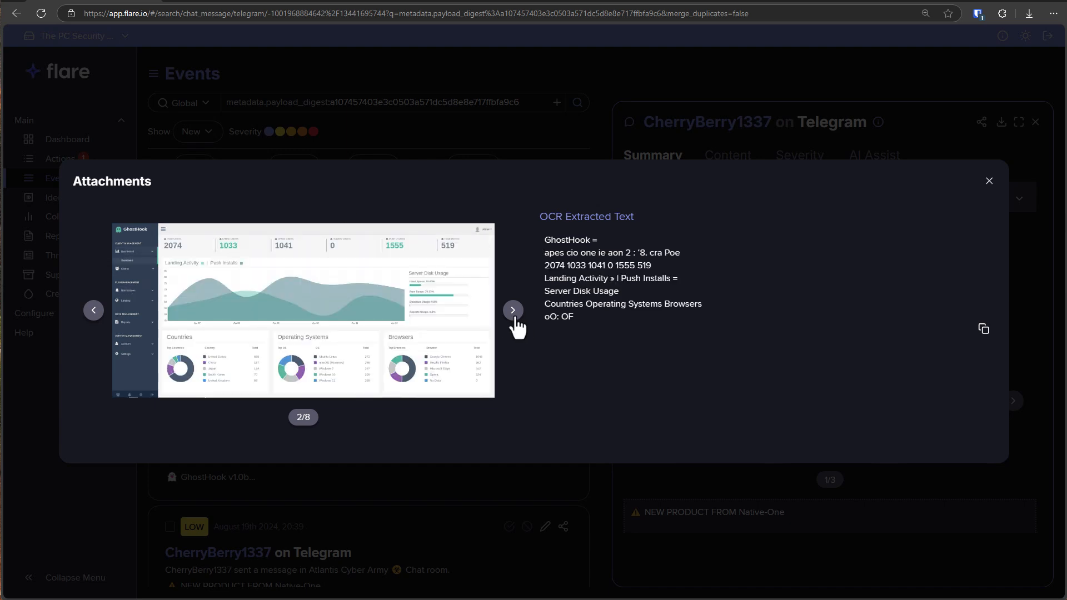
left_click(987, 180)
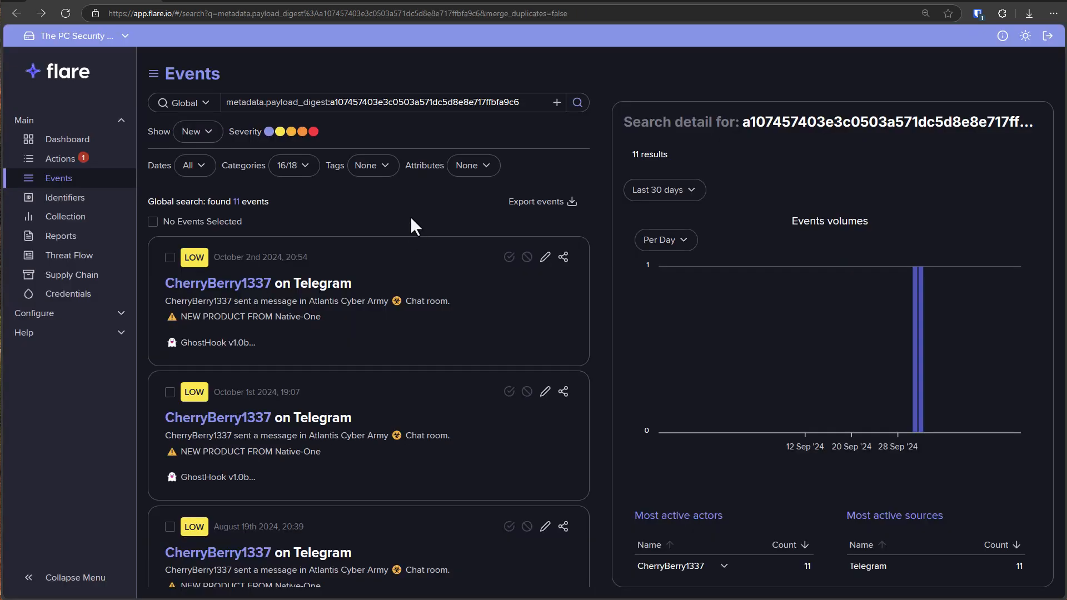
mouse_move(616, 236)
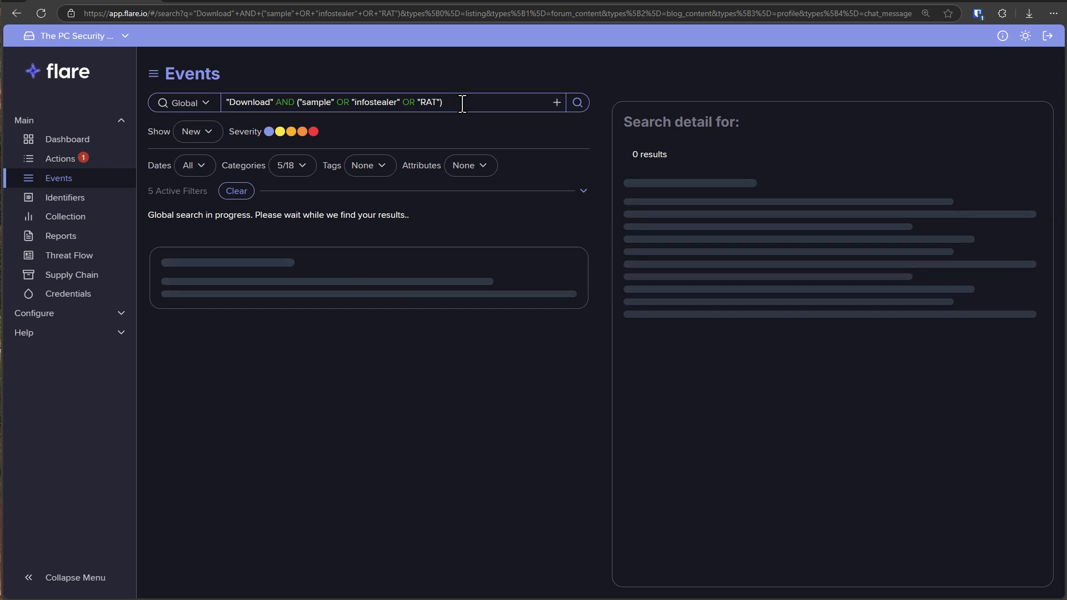
left_click(577, 102)
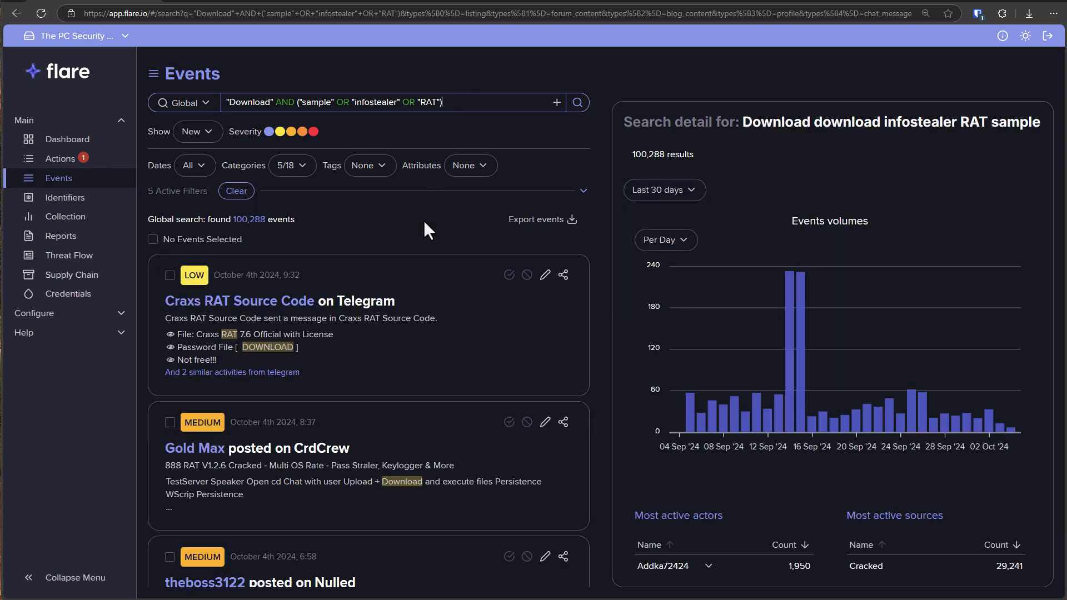
mouse_move(461, 345)
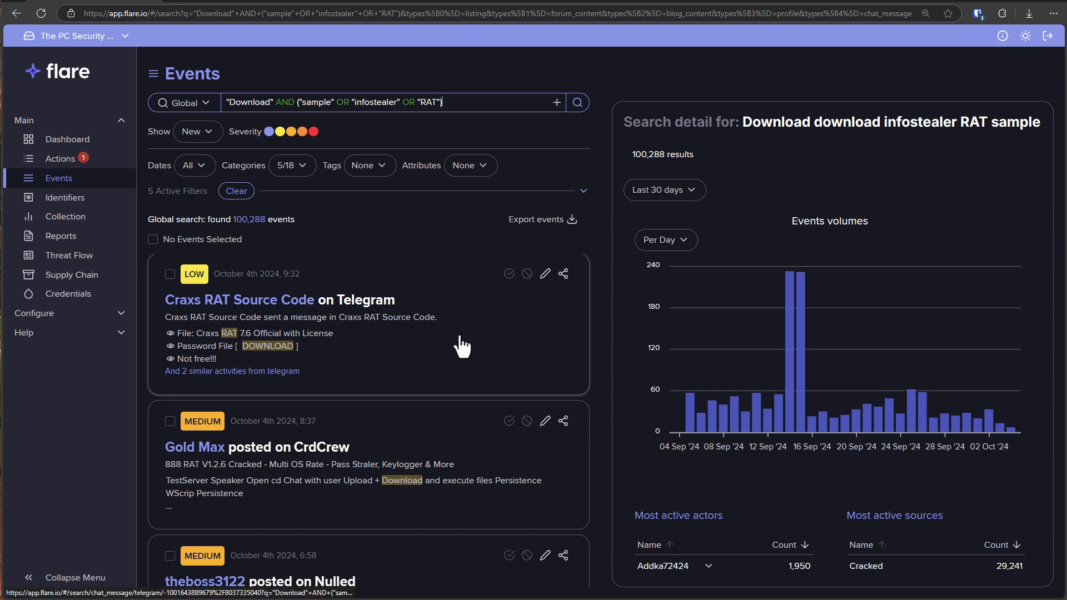
Browse the 100,288 results and begin a new search for 'thepcsecur'.
scroll("down", 3)
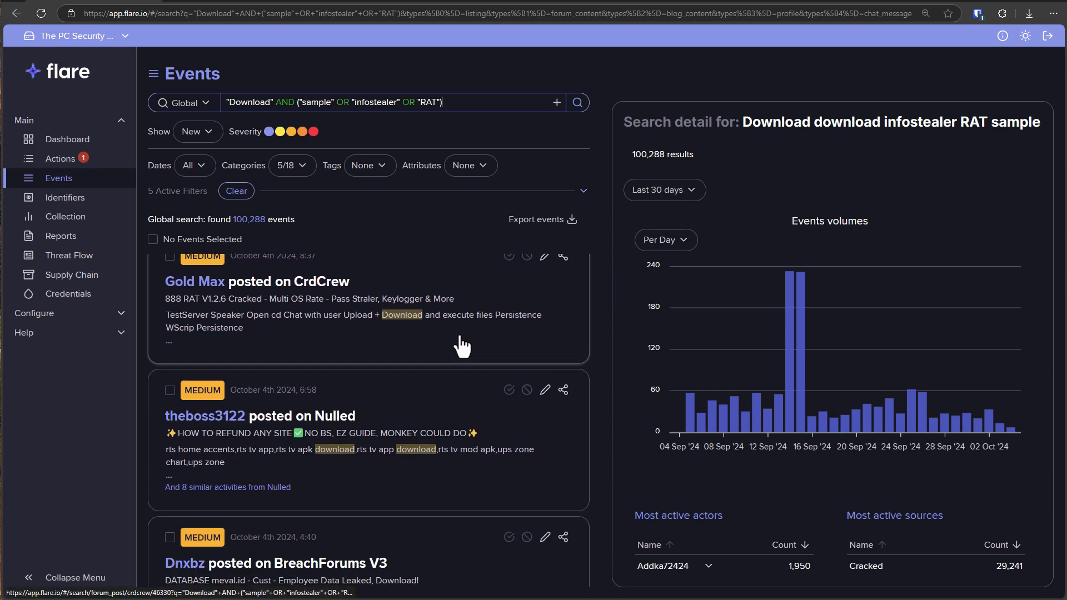
scroll("down", 3)
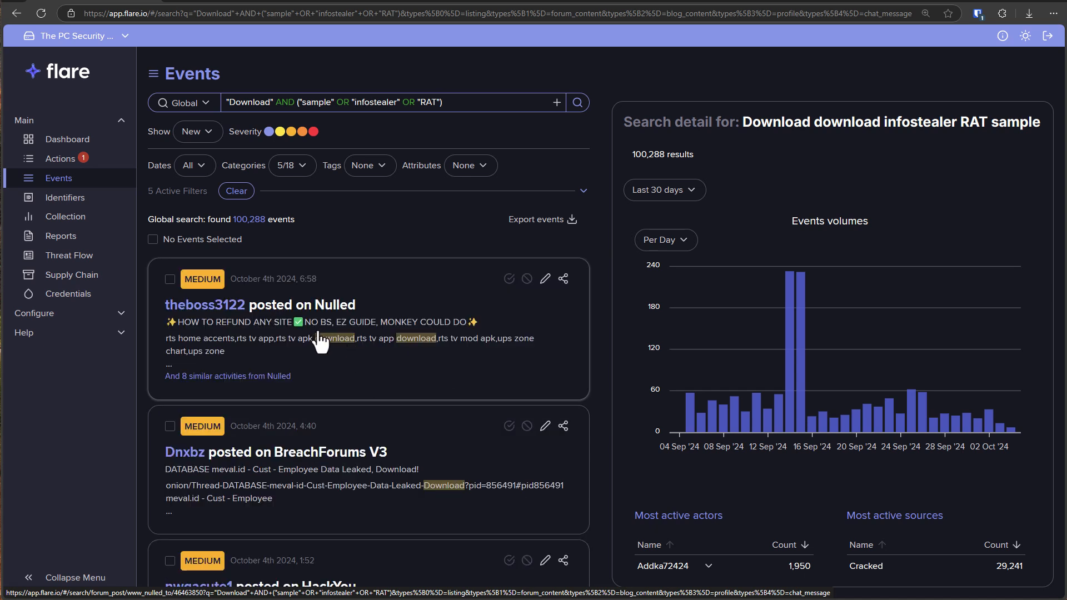
mouse_move(373, 342)
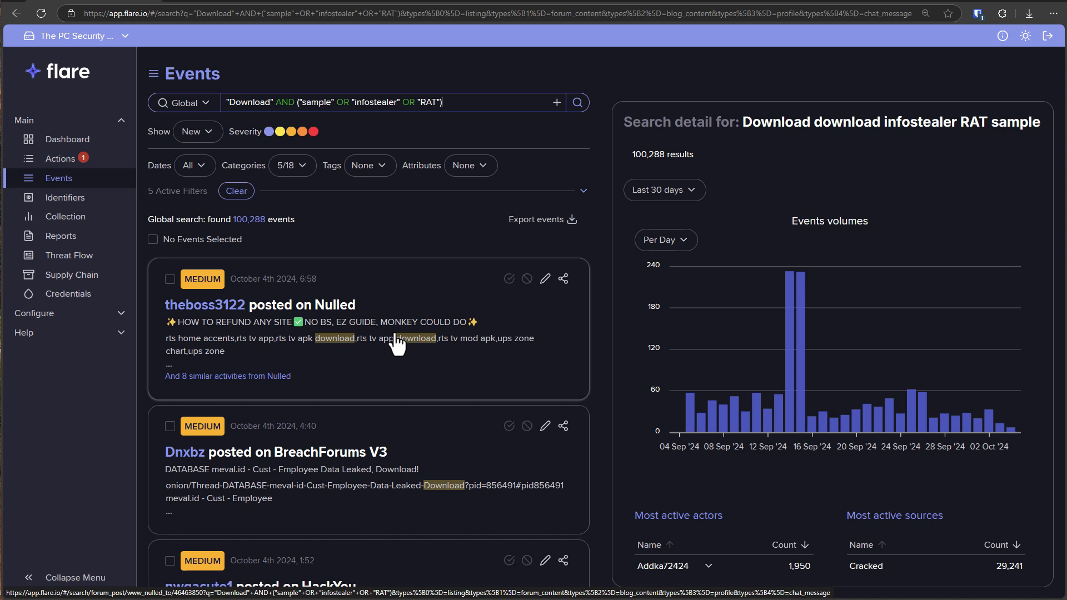
scroll("down", 3)
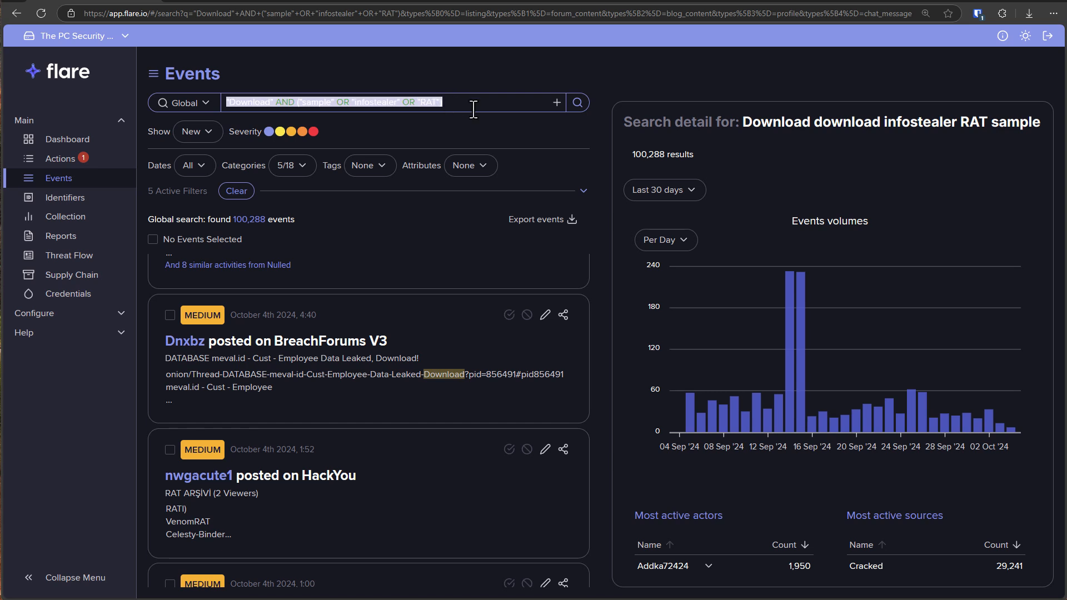
type("thepcsecuri")
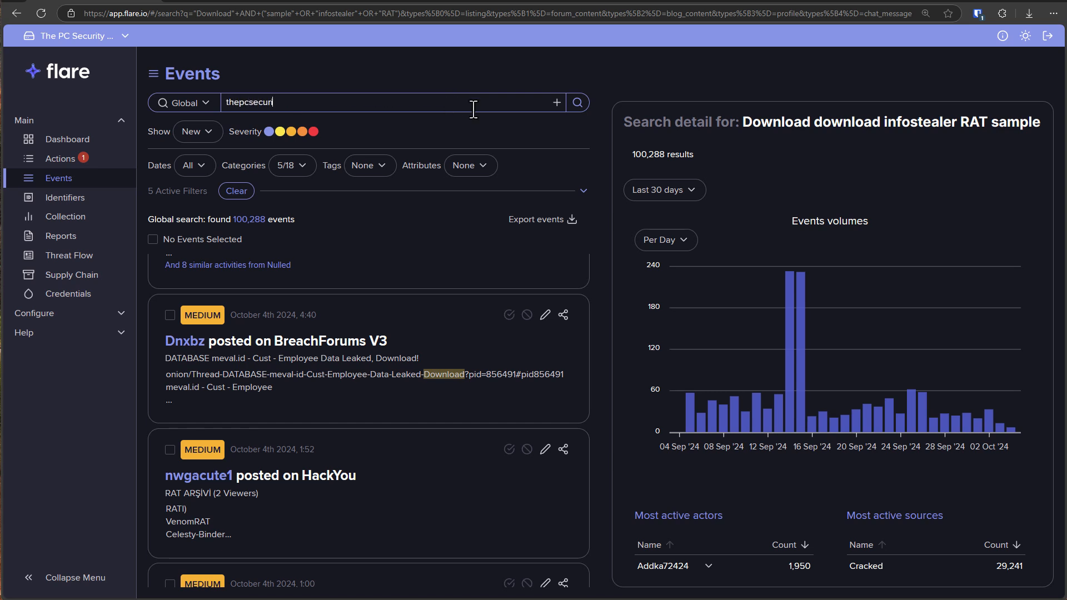